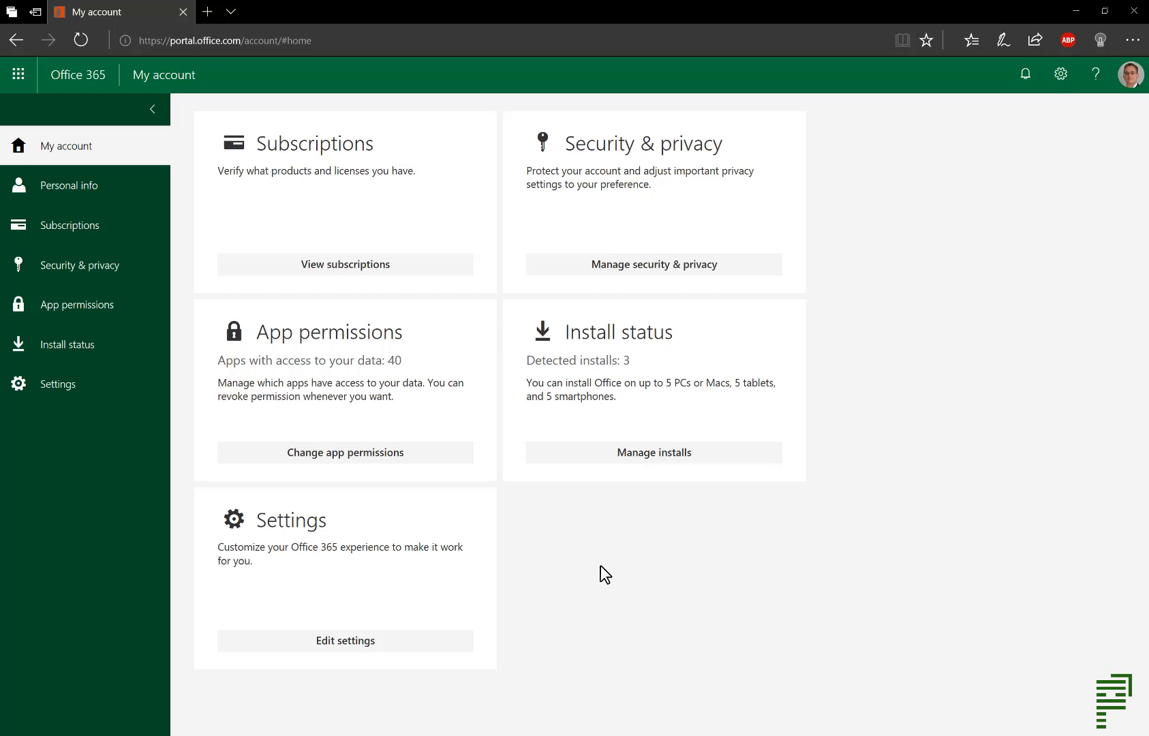
{"action": "mouse_move", "coordinate": [631, 536]}
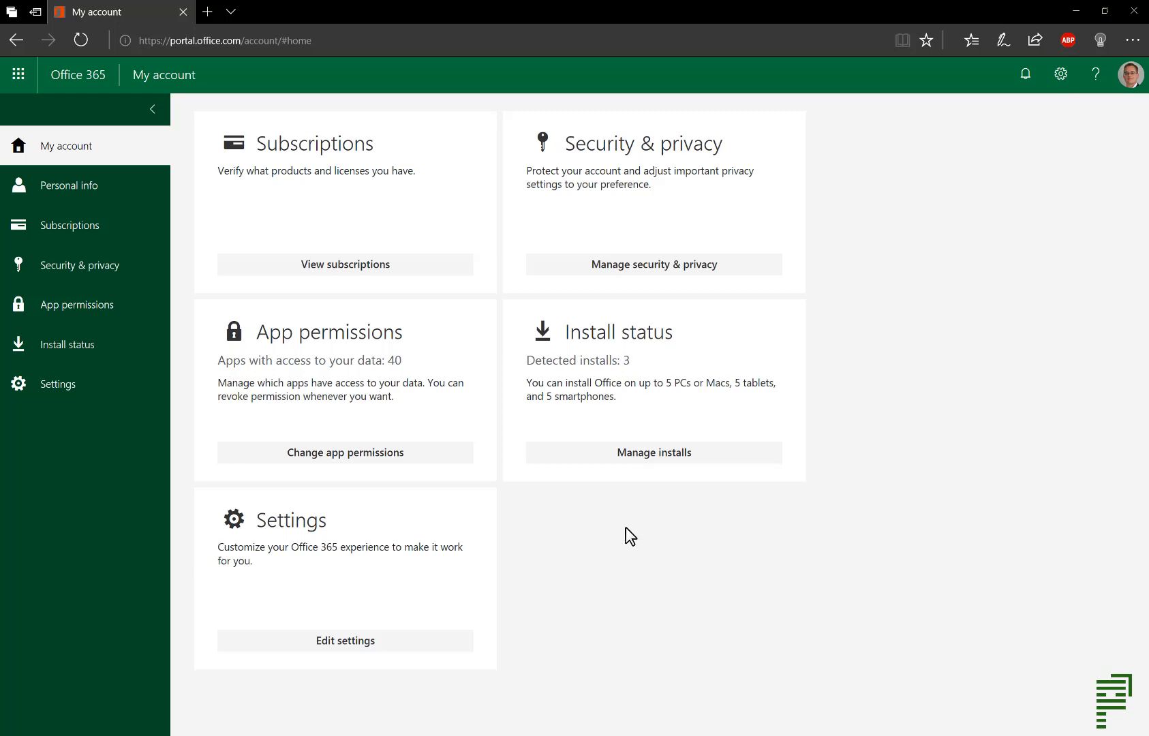
{"action": "mouse_move", "coordinate": [653, 453]}
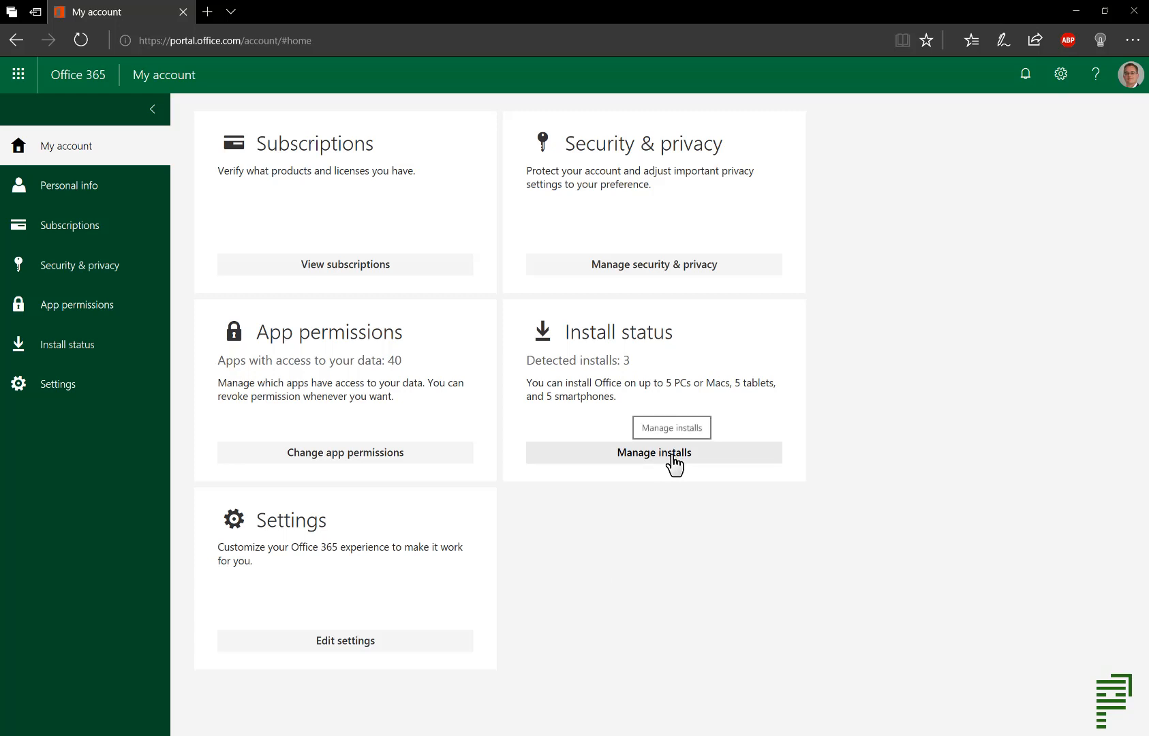
- Open Manage installs to view Office, Project and Visio install status
{"action": "left_click", "coordinate": [653, 453]}
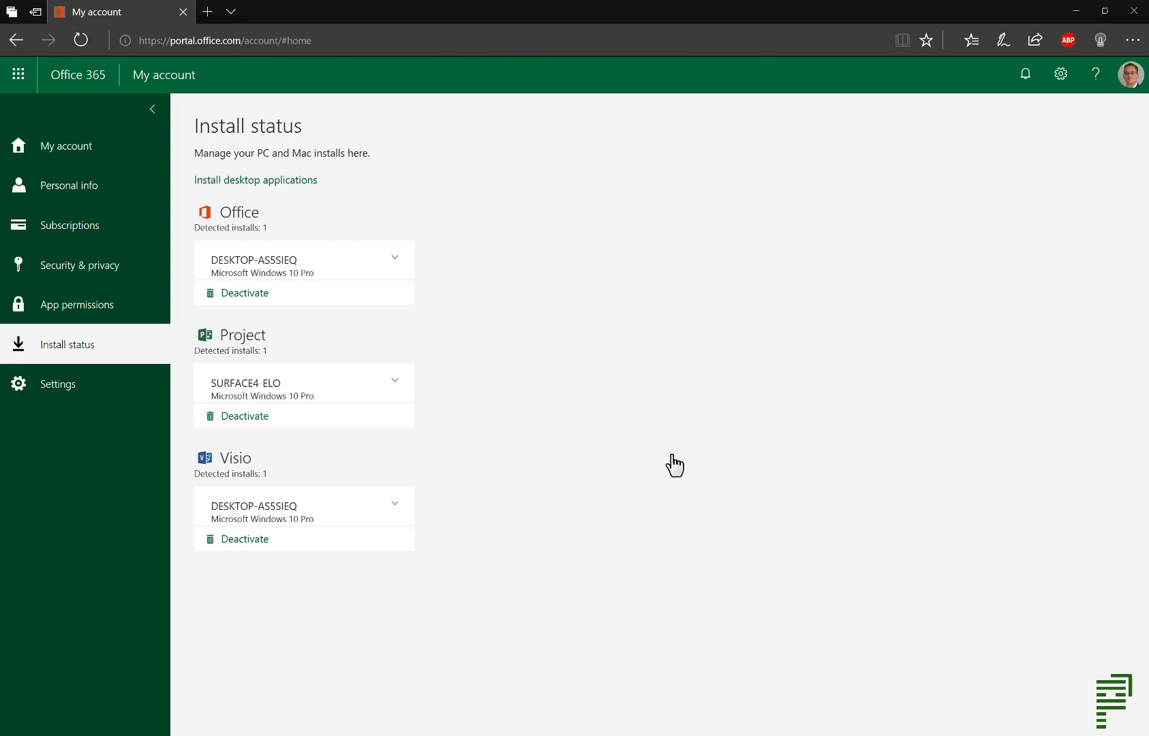
{"action": "mouse_move", "coordinate": [411, 365]}
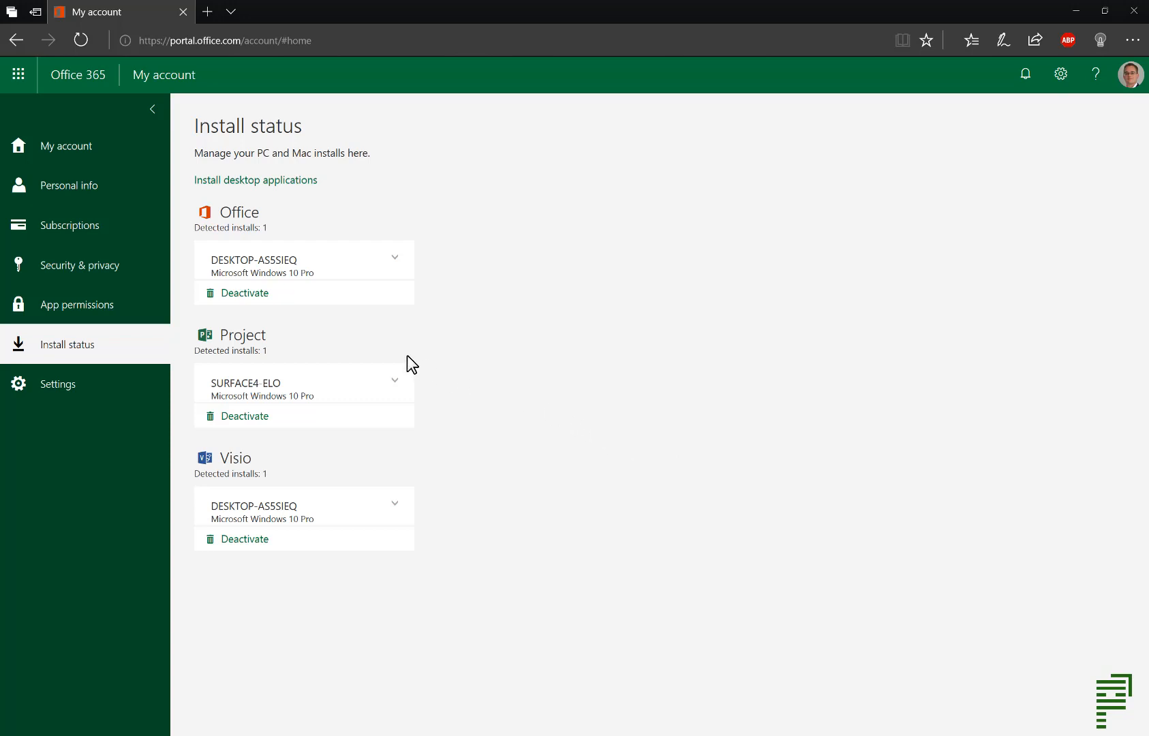
{"action": "mouse_move", "coordinate": [347, 332]}
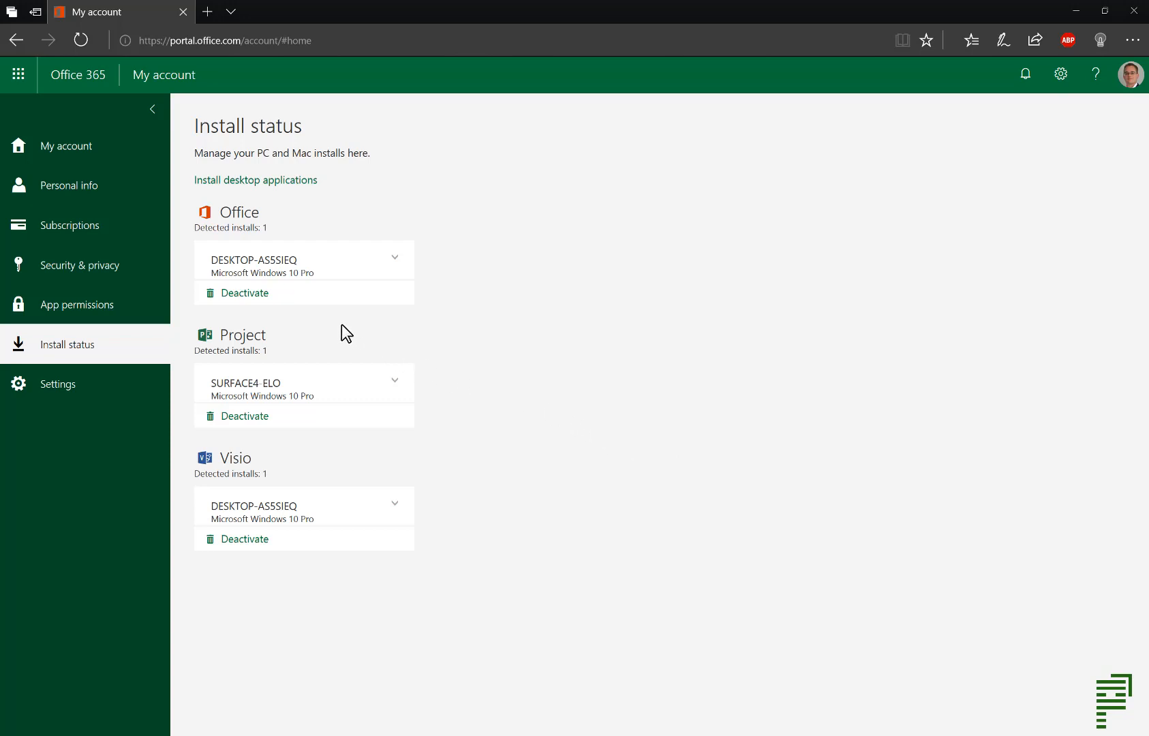
{"action": "mouse_move", "coordinate": [258, 198]}
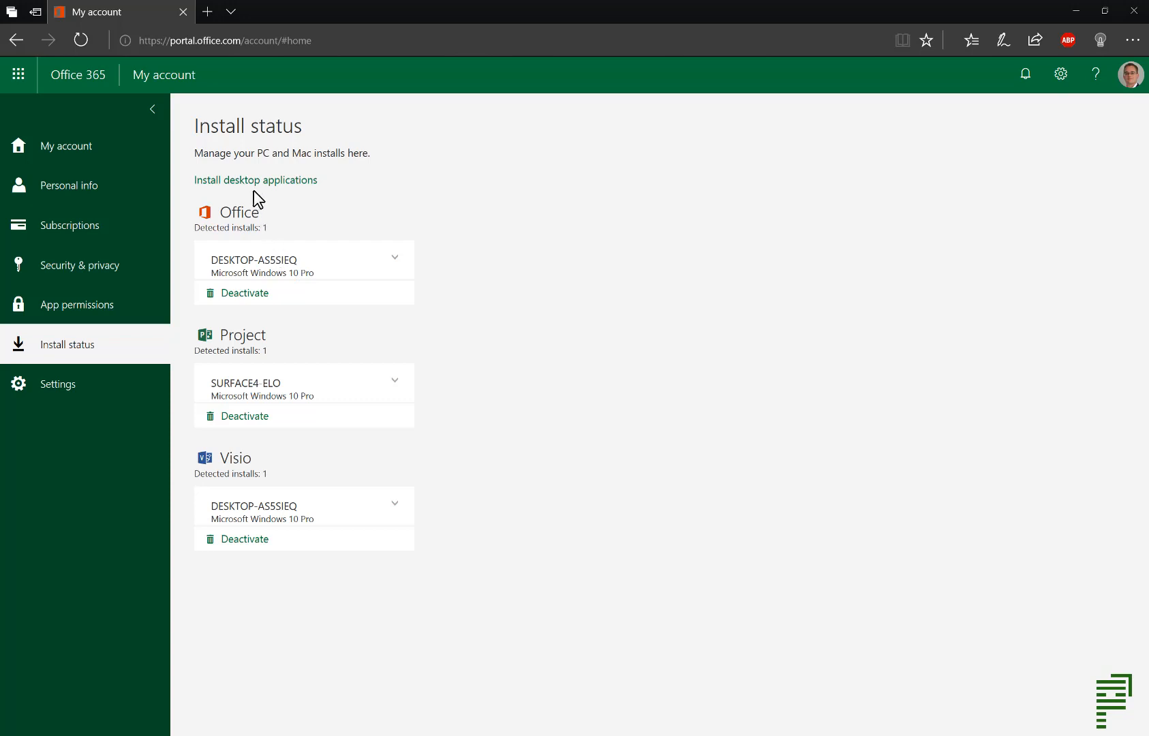
{"action": "mouse_move", "coordinate": [255, 180]}
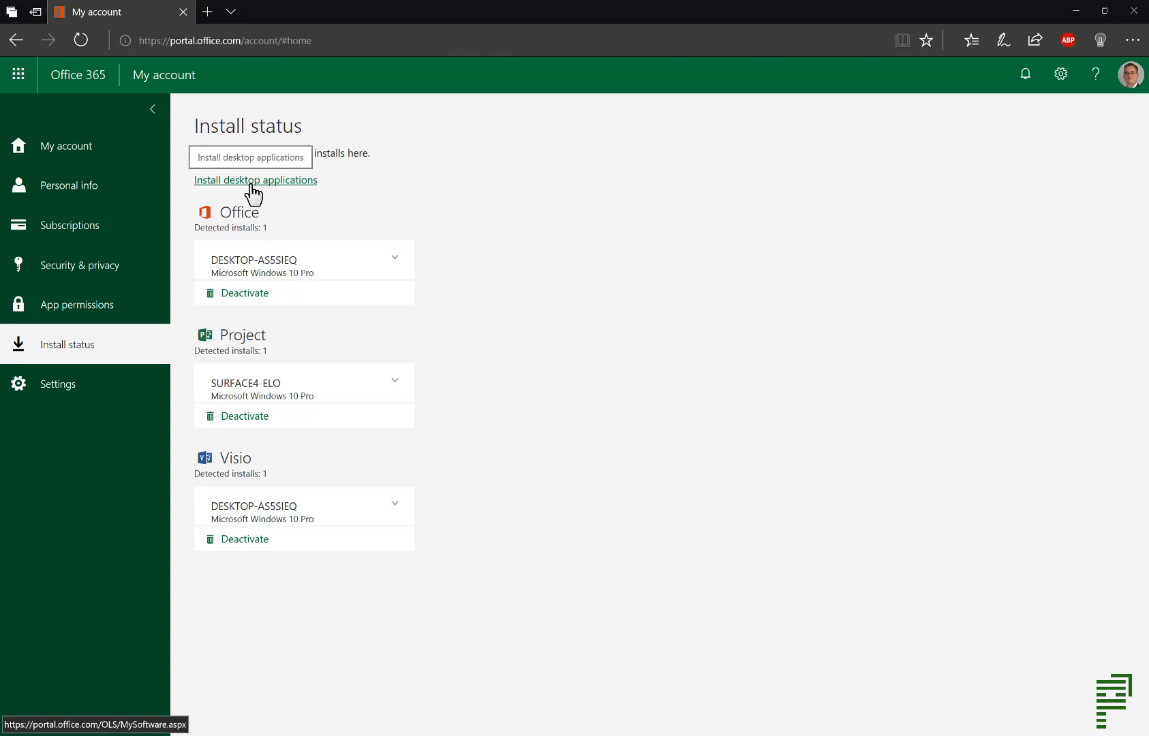
- Go to the Install desktop applications software download page
{"action": "left_click", "coordinate": [255, 180]}
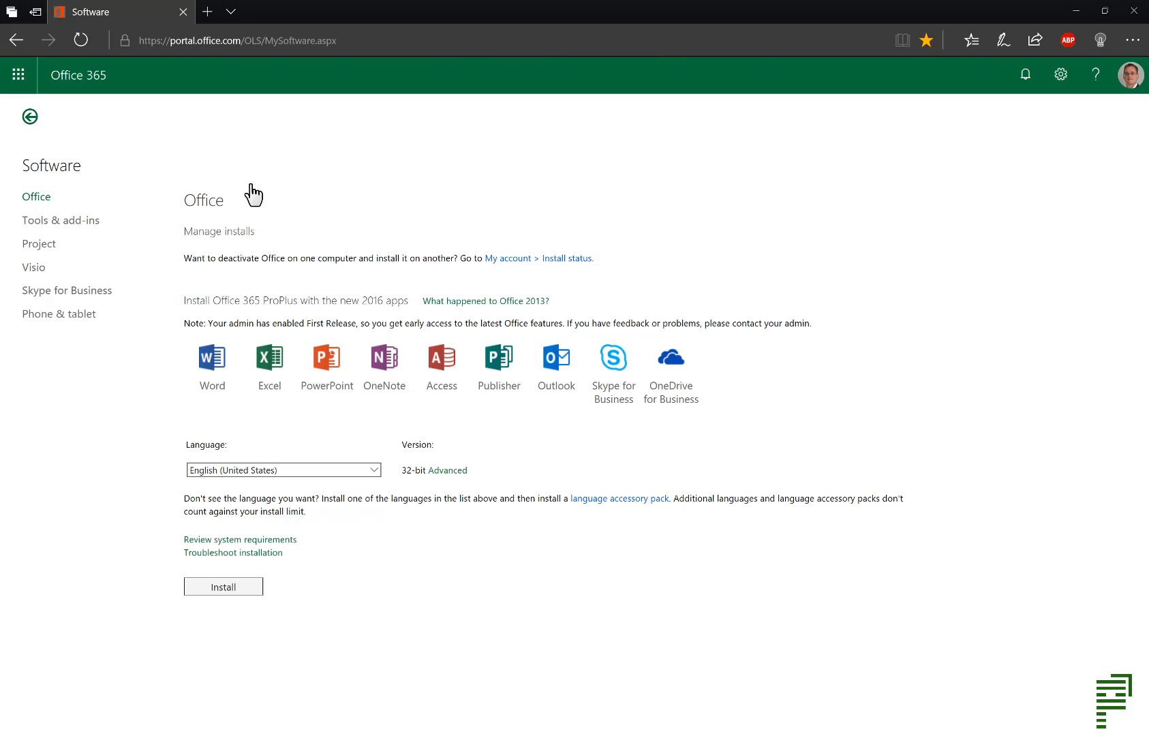
{"action": "mouse_move", "coordinate": [59, 250]}
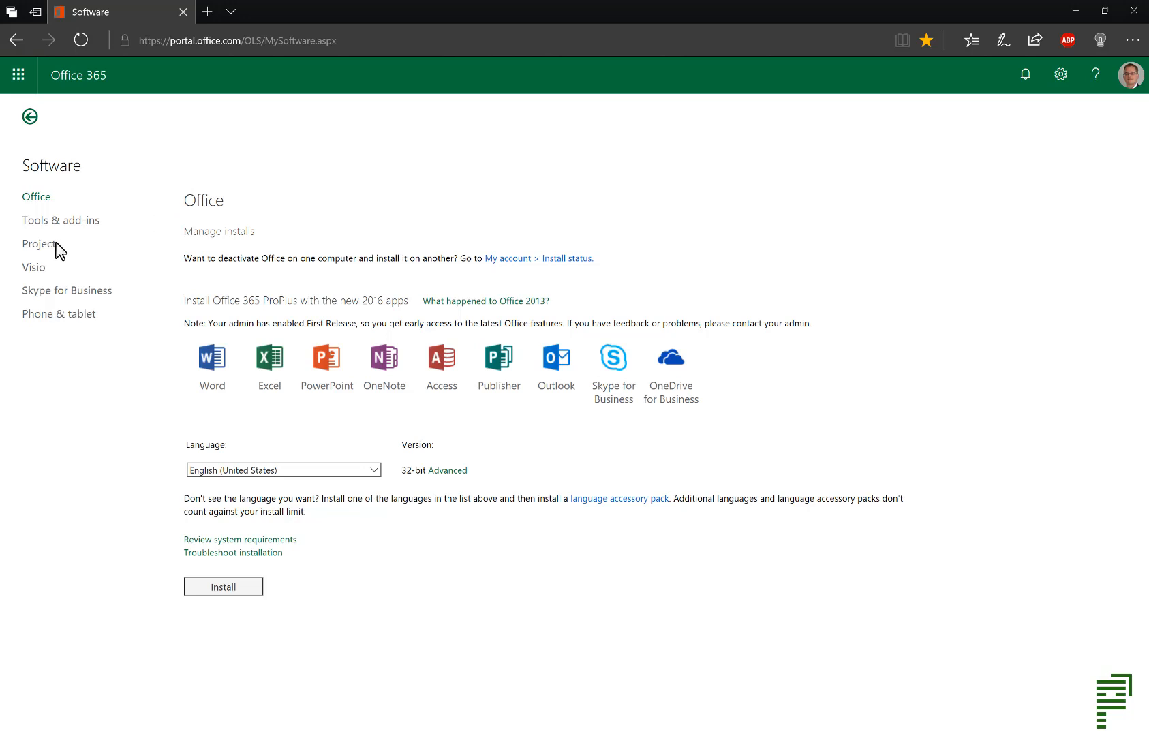
- Show the Project 2016 install options with English (United States) selected
{"action": "left_click", "coordinate": [38, 243]}
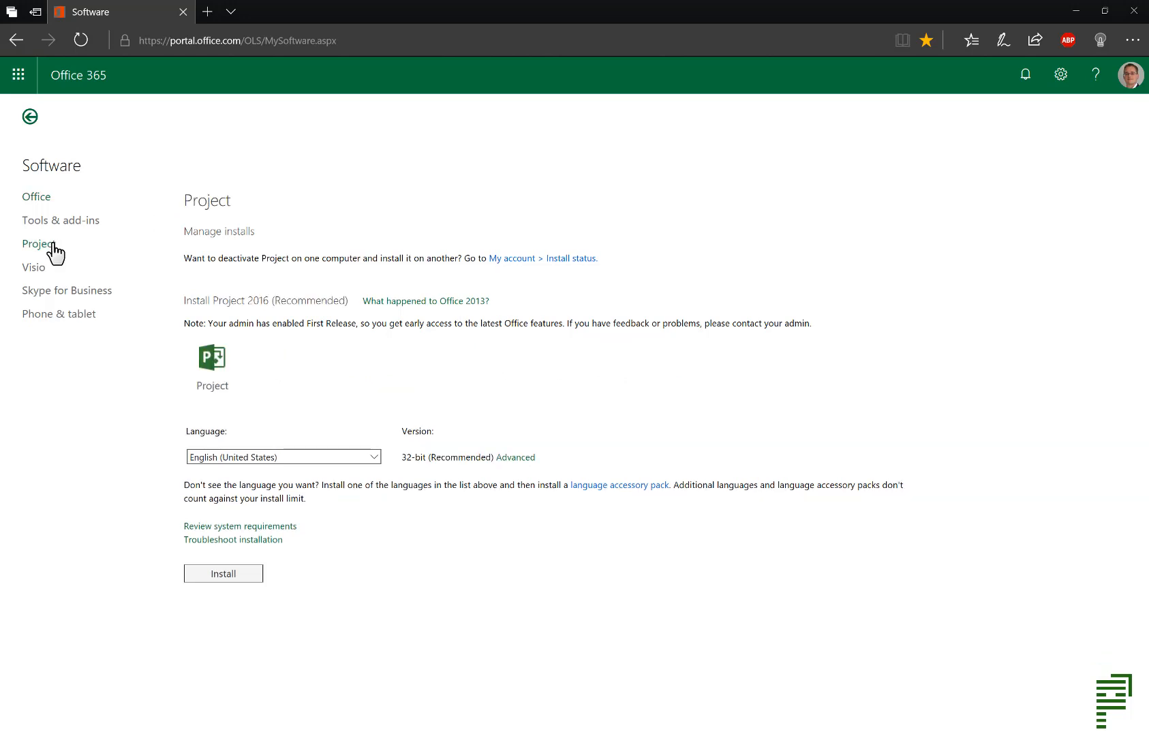
{"action": "mouse_move", "coordinate": [88, 254]}
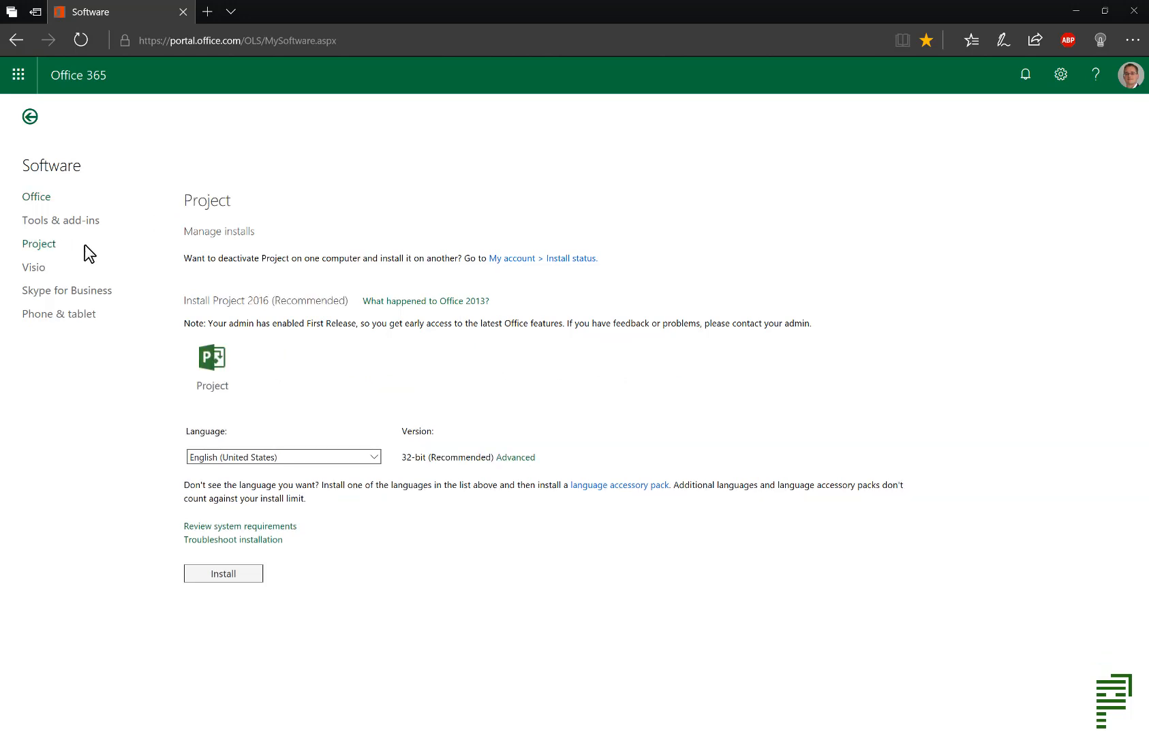
{"action": "mouse_move", "coordinate": [153, 249]}
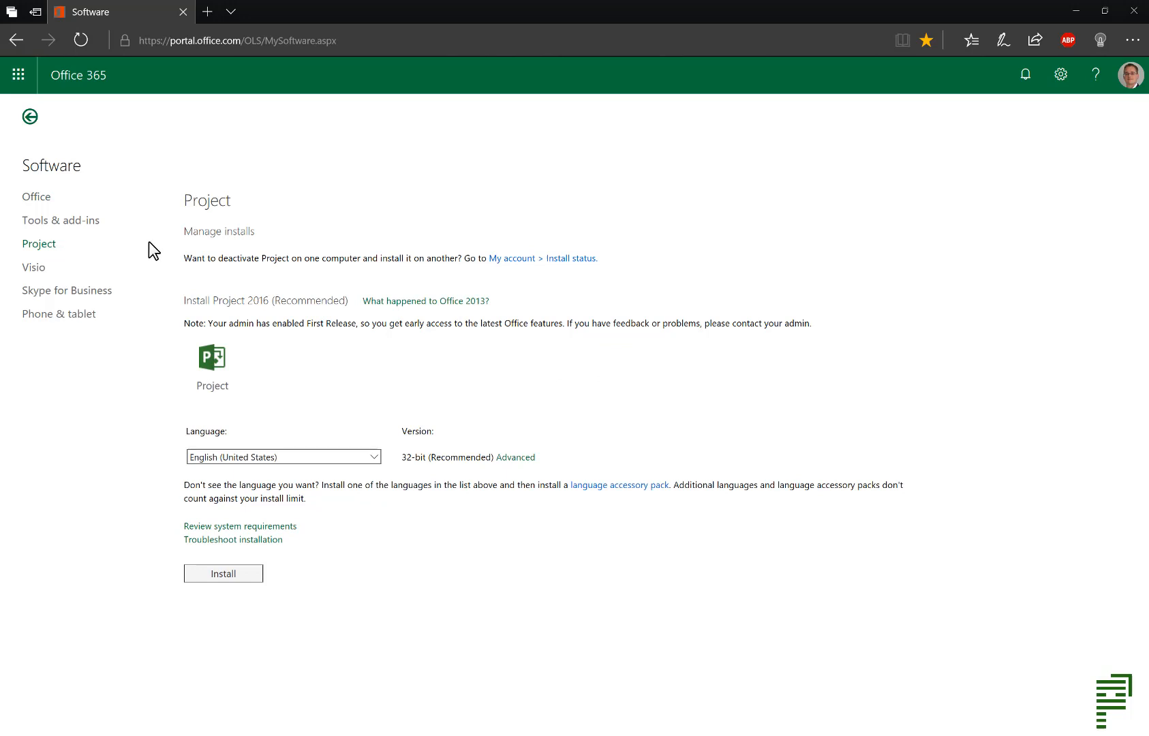
{"action": "mouse_move", "coordinate": [187, 251]}
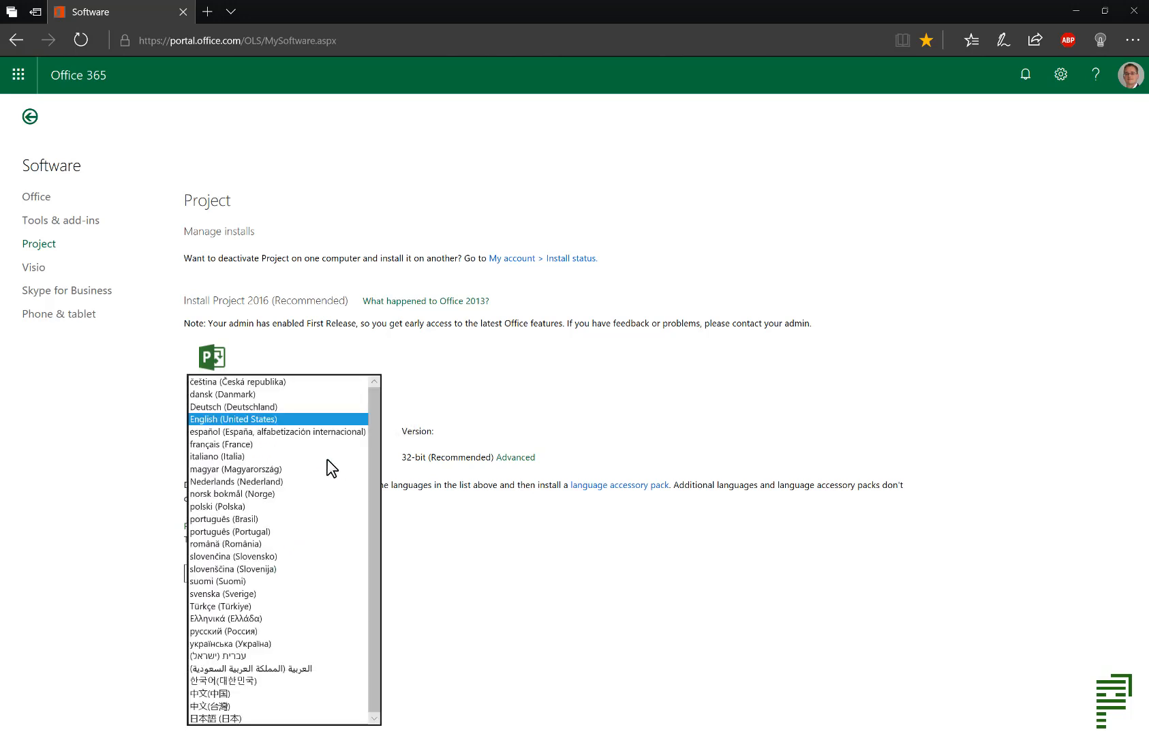
{"action": "mouse_move", "coordinate": [328, 428]}
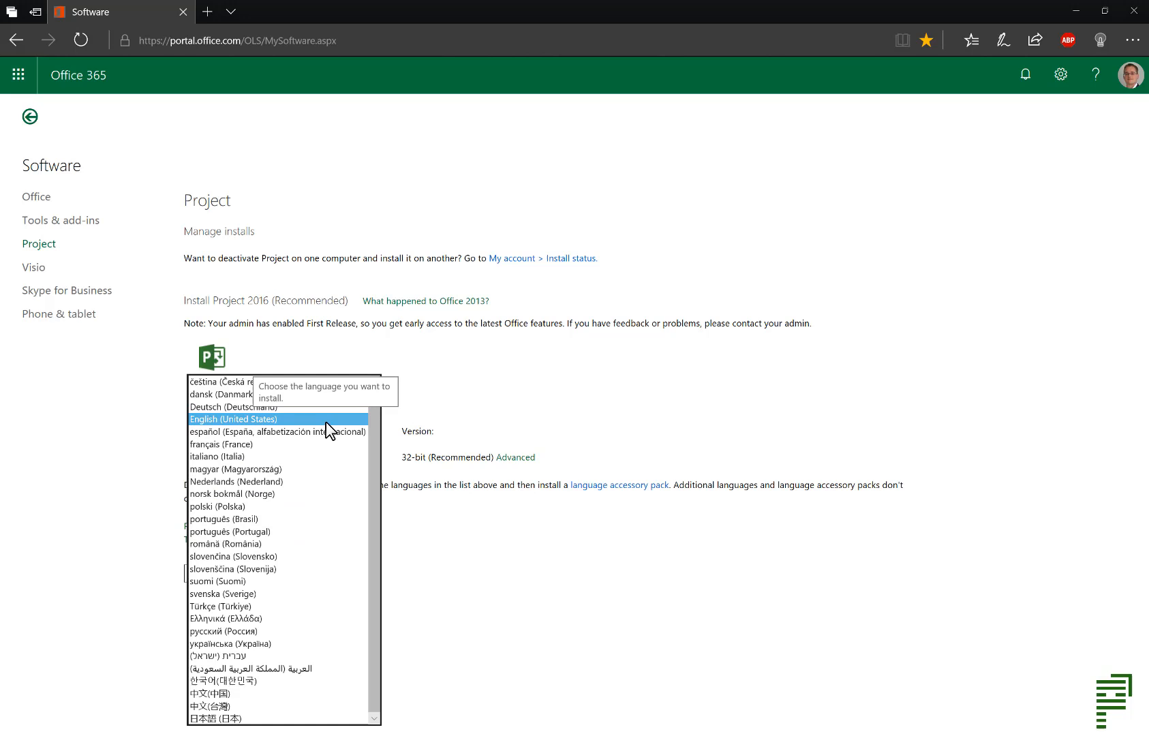
{"action": "left_click", "coordinate": [233, 418]}
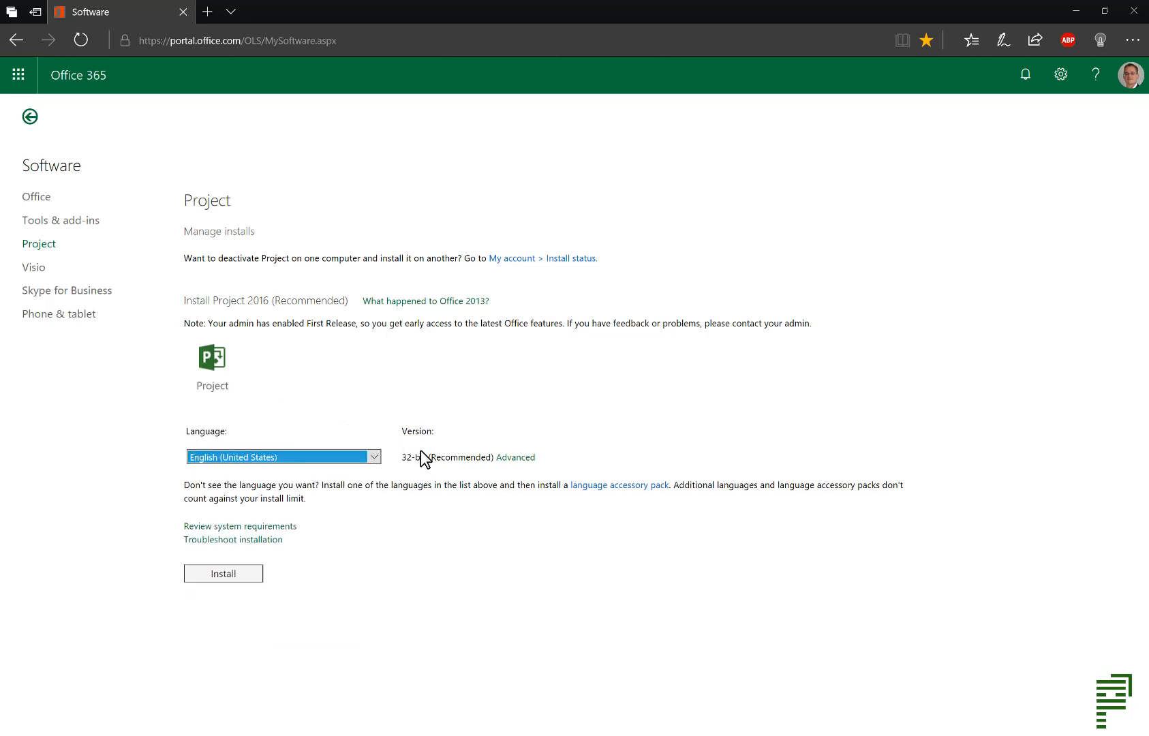
{"action": "mouse_move", "coordinate": [516, 457]}
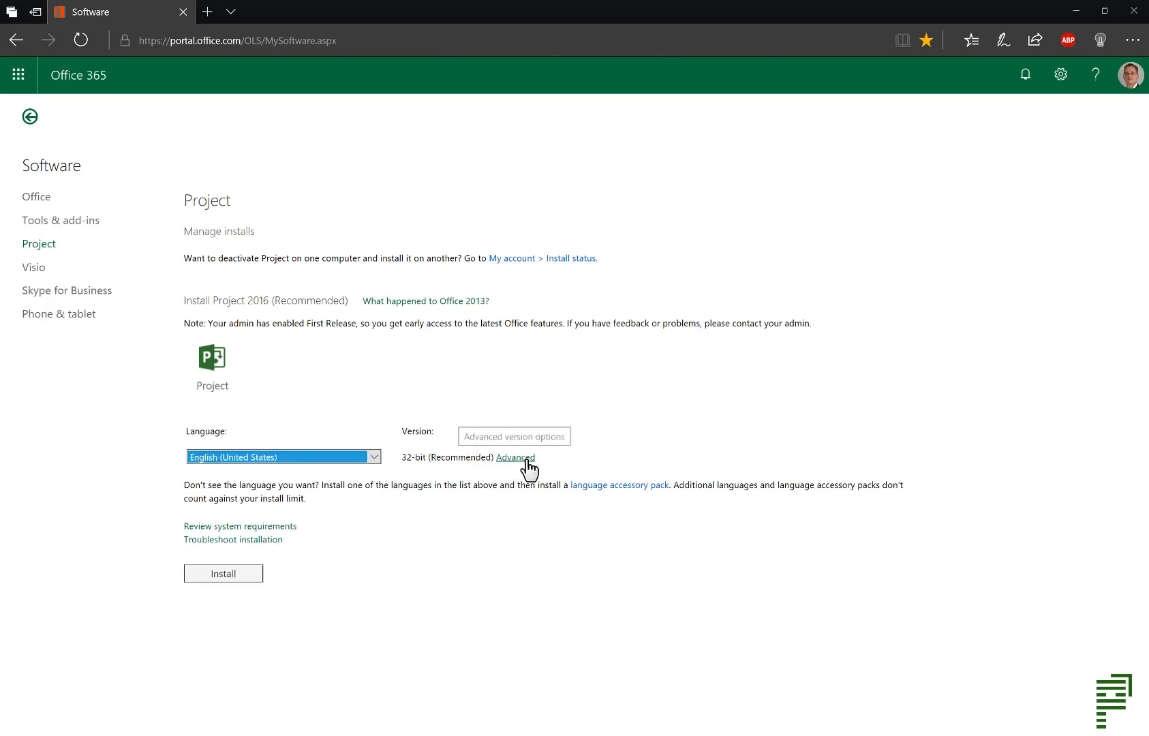
{"action": "mouse_move", "coordinate": [551, 464]}
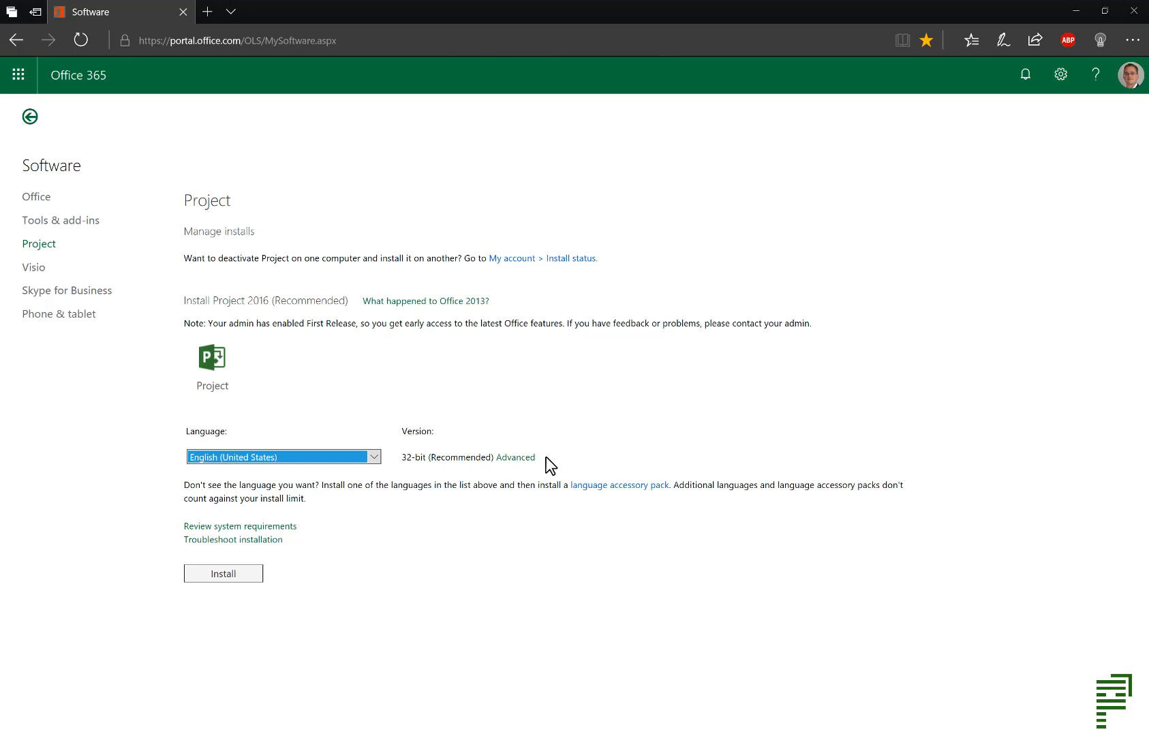
{"action": "mouse_move", "coordinate": [534, 475]}
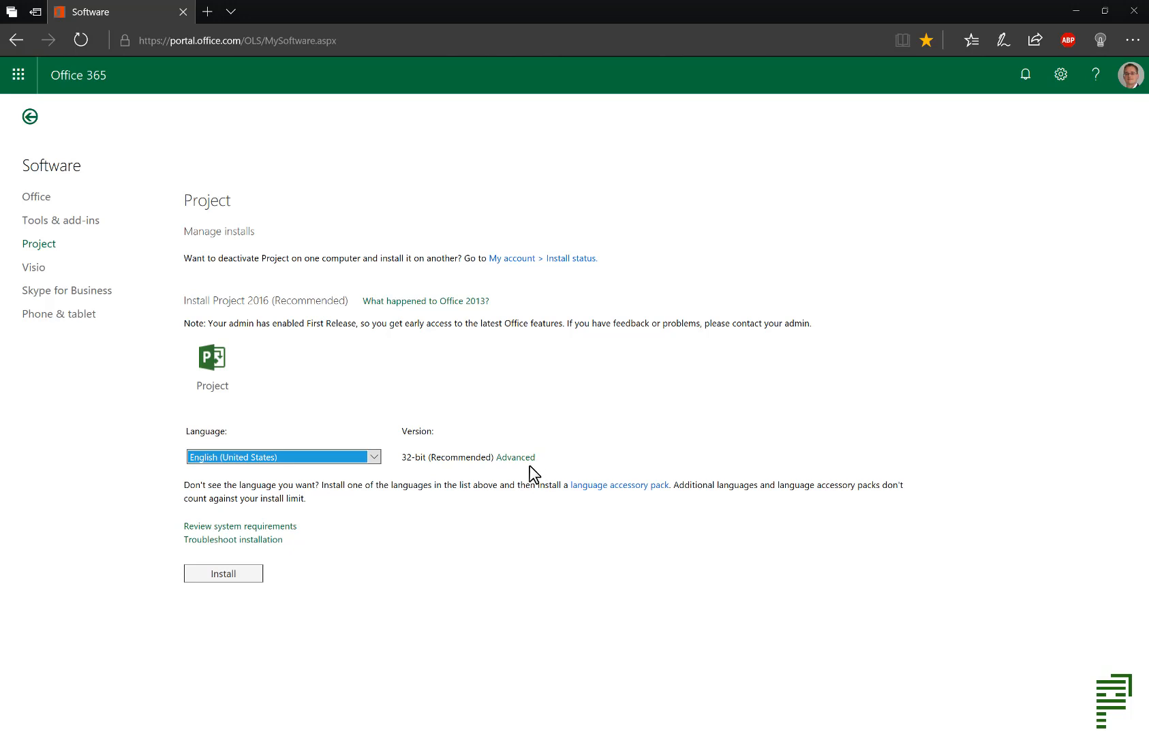
{"action": "mouse_move", "coordinate": [272, 592]}
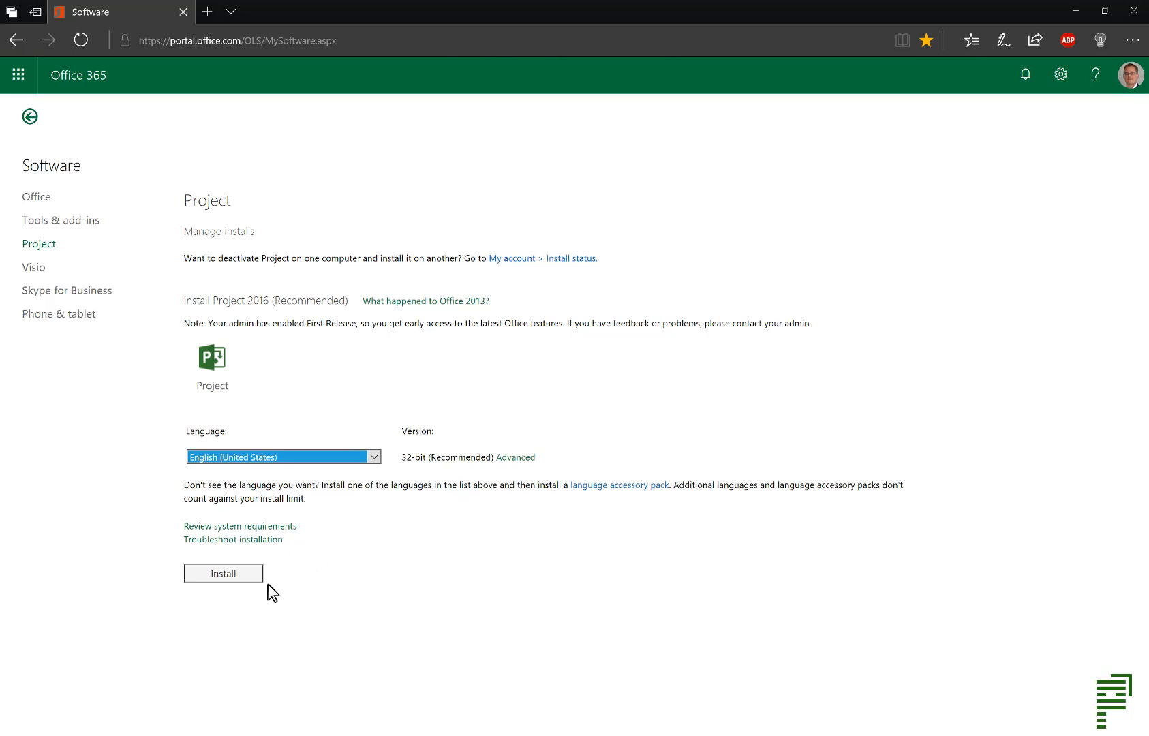
{"action": "mouse_move", "coordinate": [224, 573]}
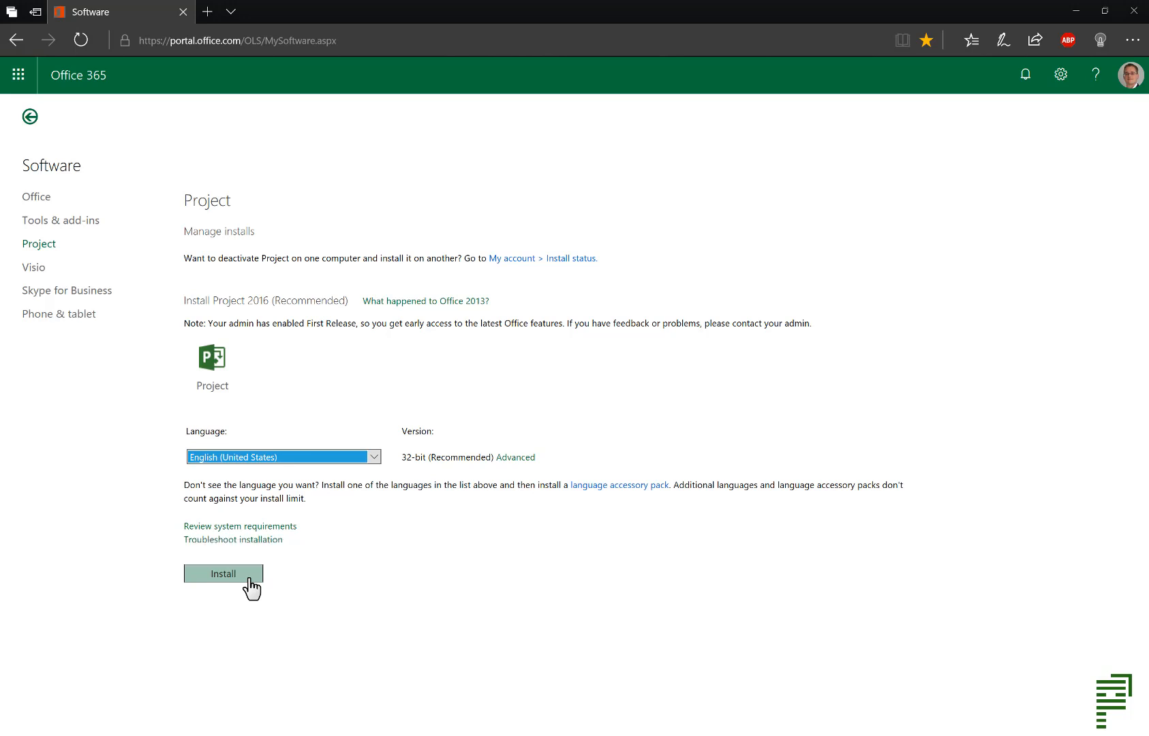
- Install Project 2016 and run the downloaded setup file
{"action": "left_click", "coordinate": [223, 573]}
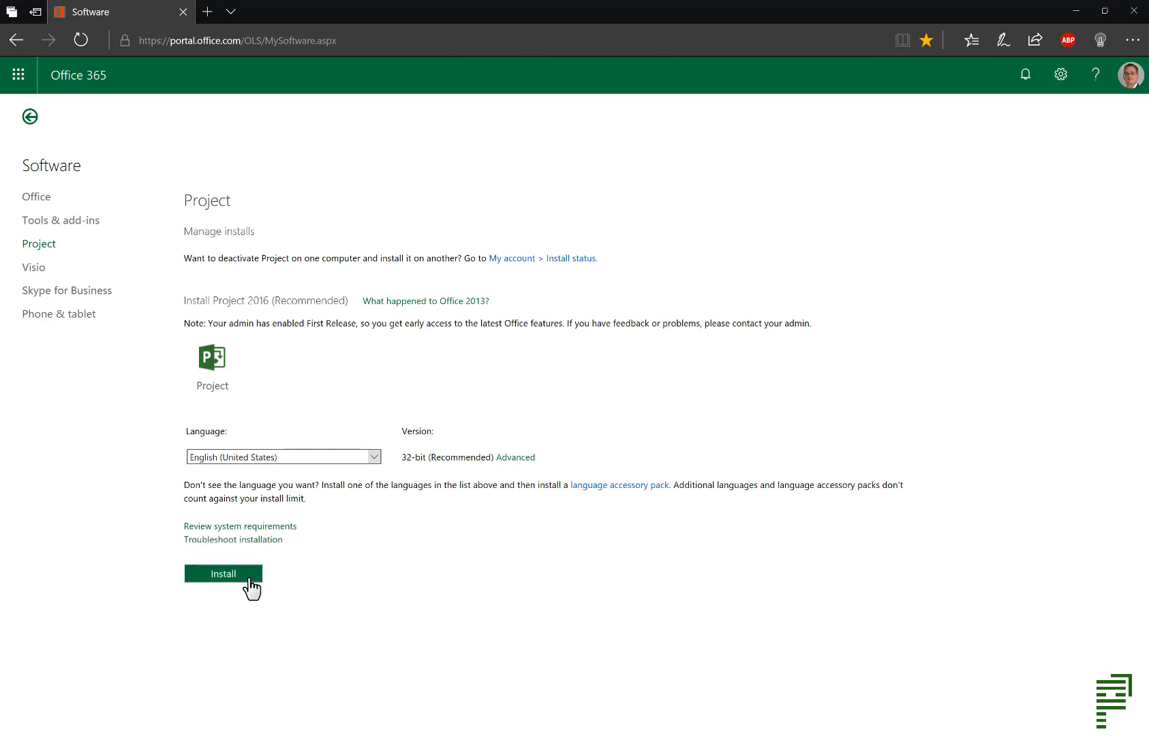
{"action": "left_click", "coordinate": [222, 573]}
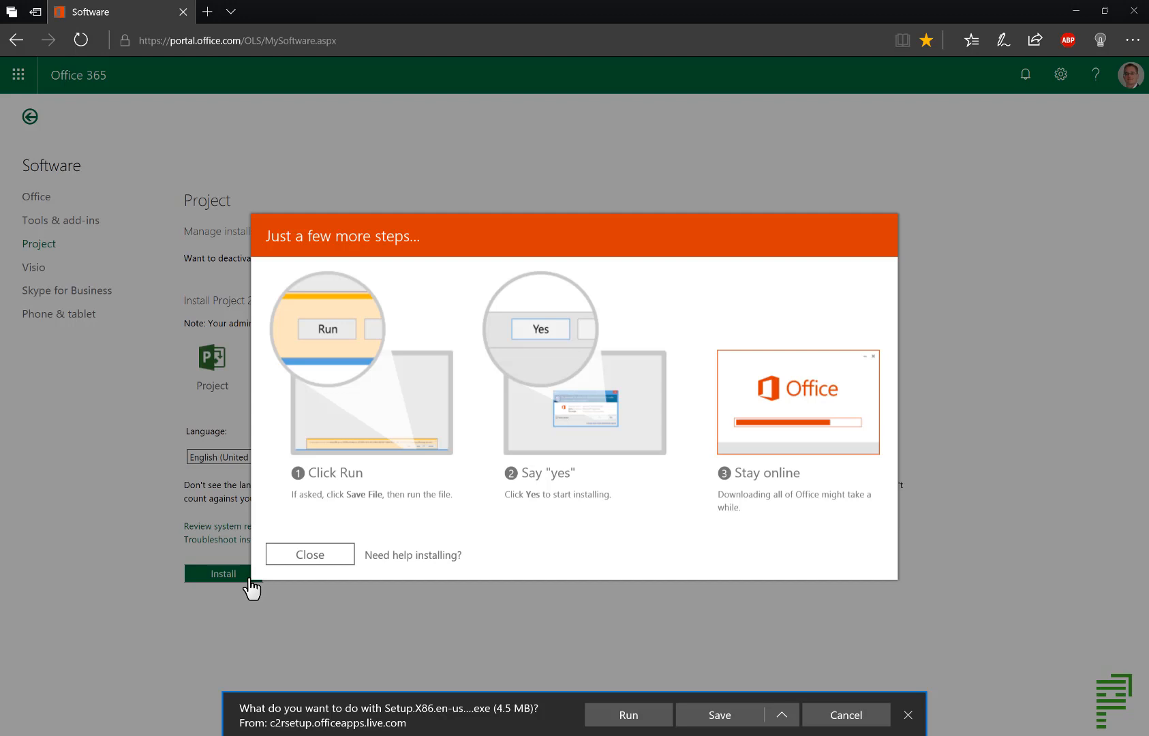
{"action": "mouse_move", "coordinate": [389, 632]}
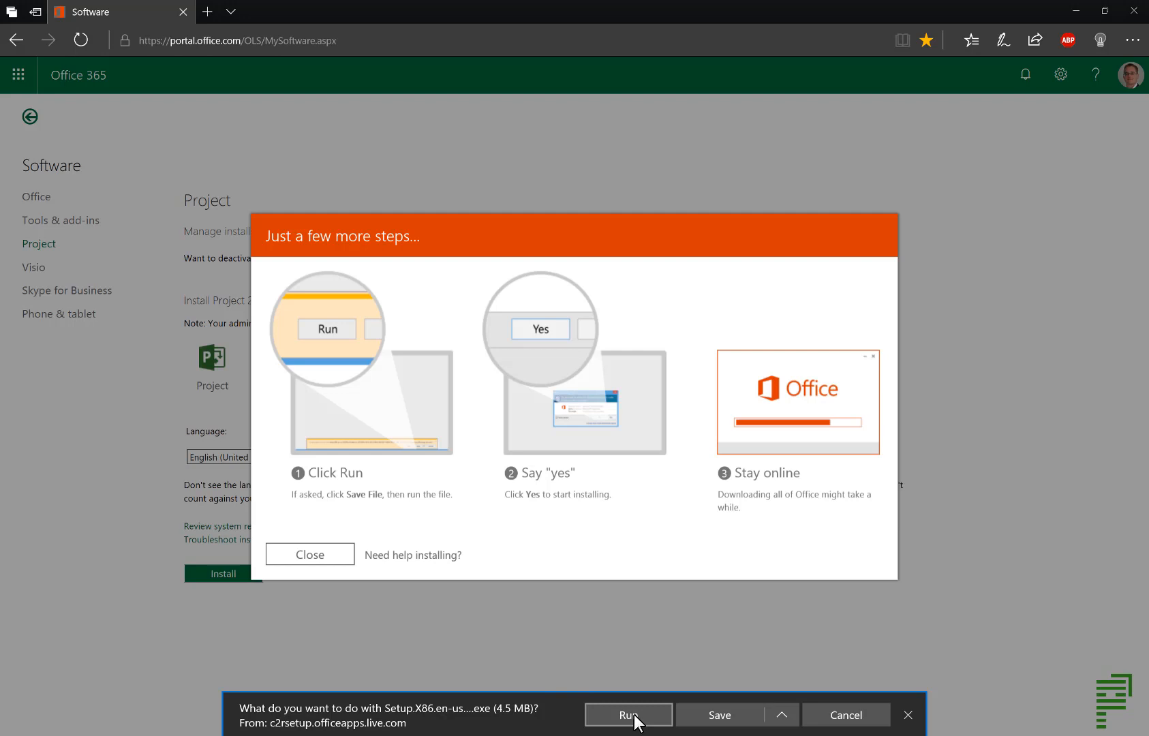
{"action": "left_click", "coordinate": [628, 715]}
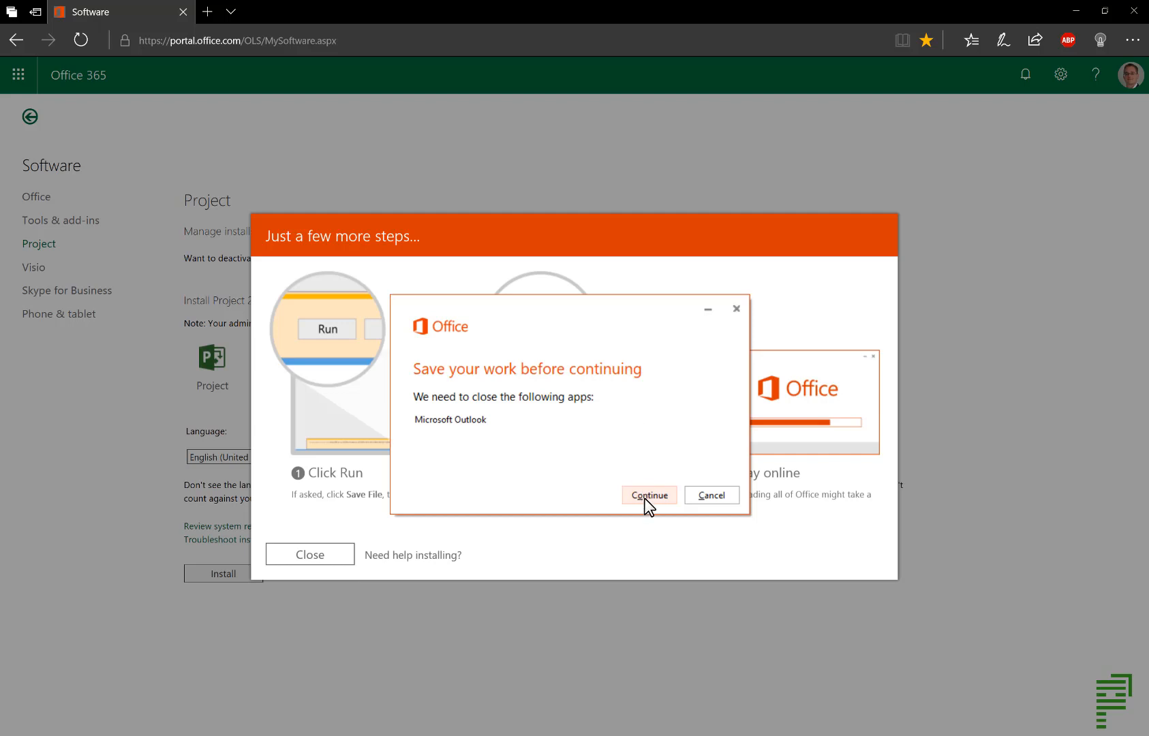
{"action": "left_click", "coordinate": [649, 495]}
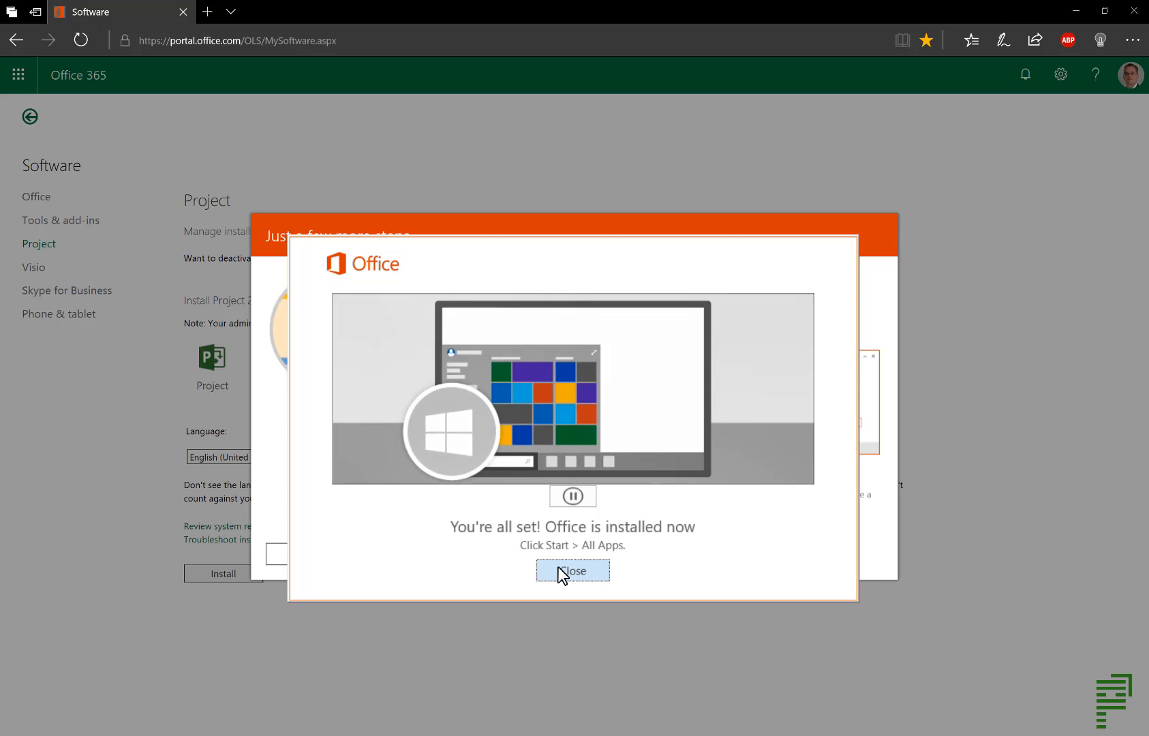
- Close the 'You're all set' installation complete window
{"action": "left_click", "coordinate": [572, 571]}
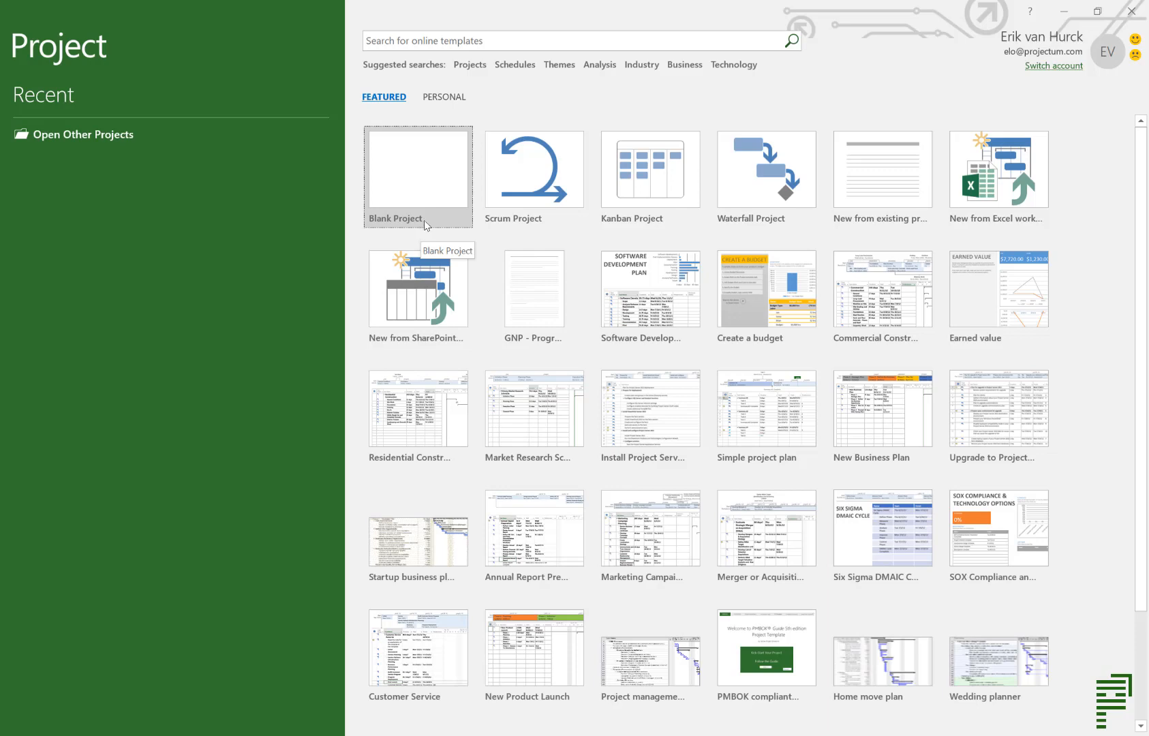
- Create Project1 from the Blank Project template
{"action": "left_click", "coordinate": [417, 169]}
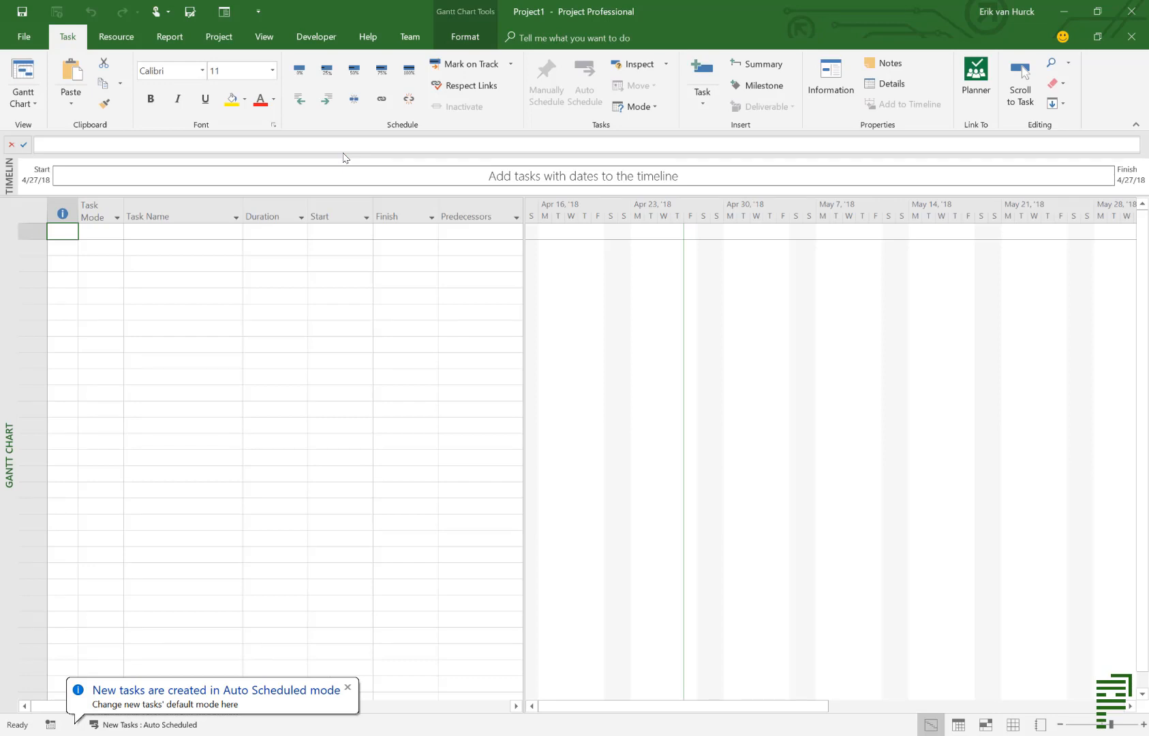
{"action": "left_click", "coordinate": [347, 687]}
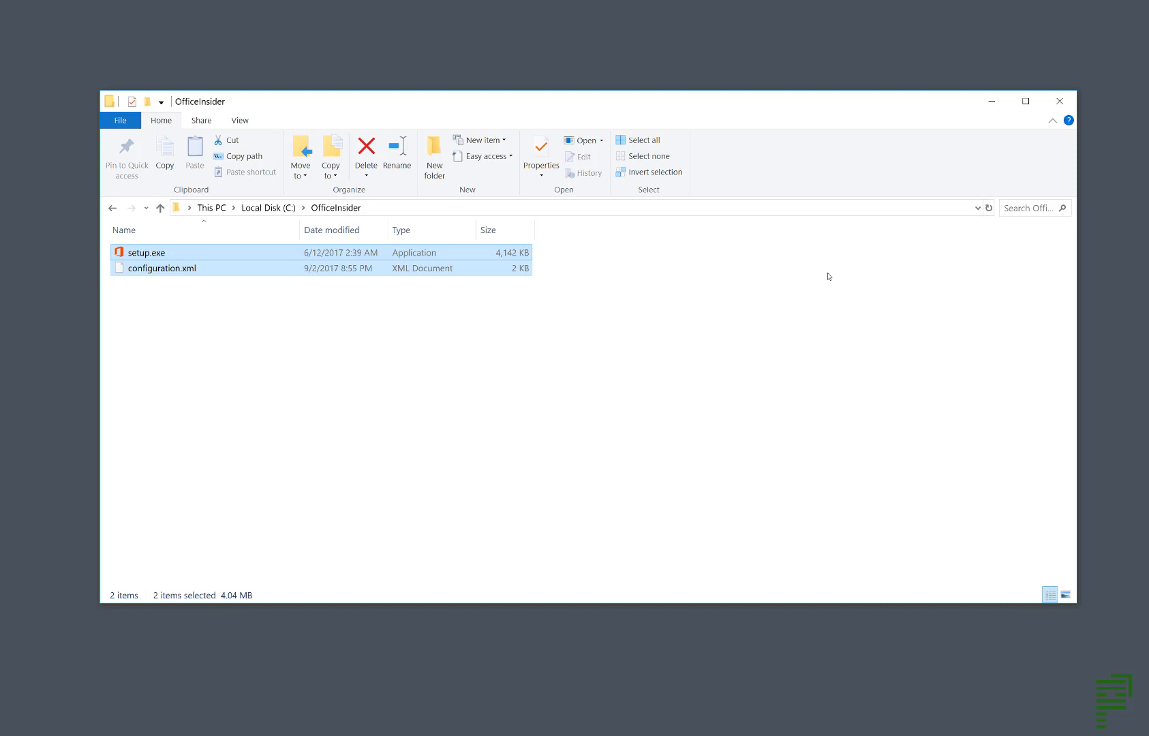
- Select configuration.xml and open its context menu
{"action": "left_click", "coordinate": [572, 330]}
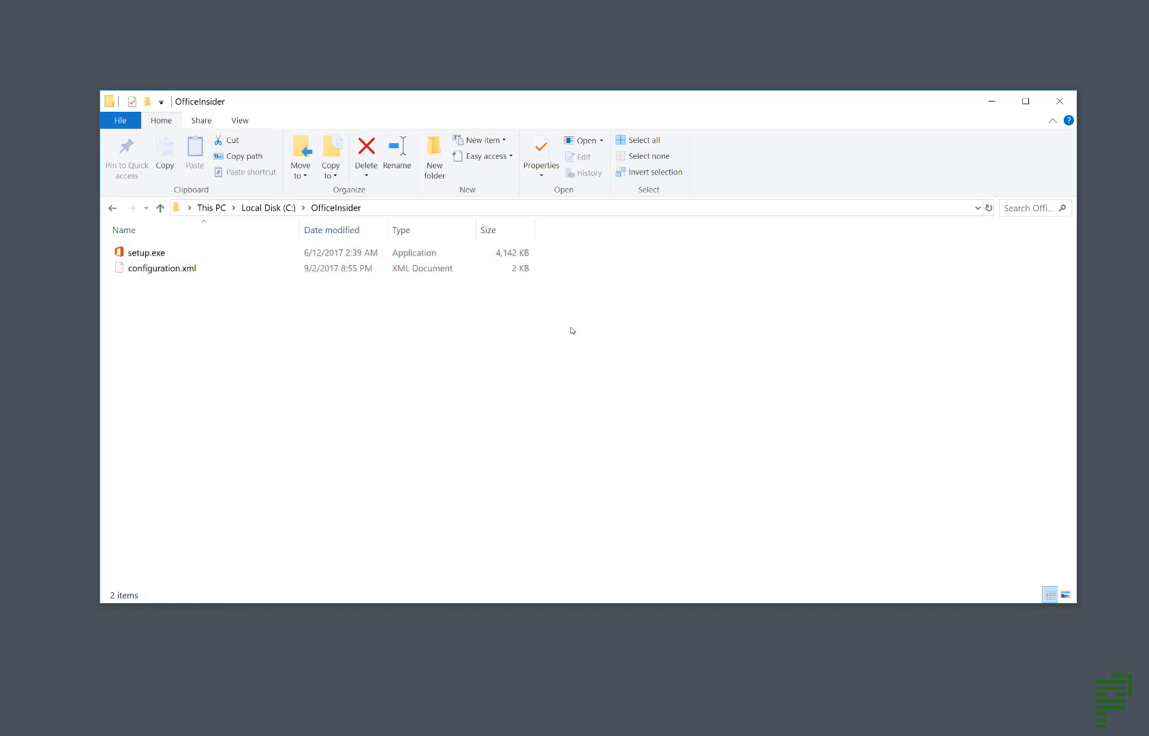
{"action": "mouse_move", "coordinate": [183, 268]}
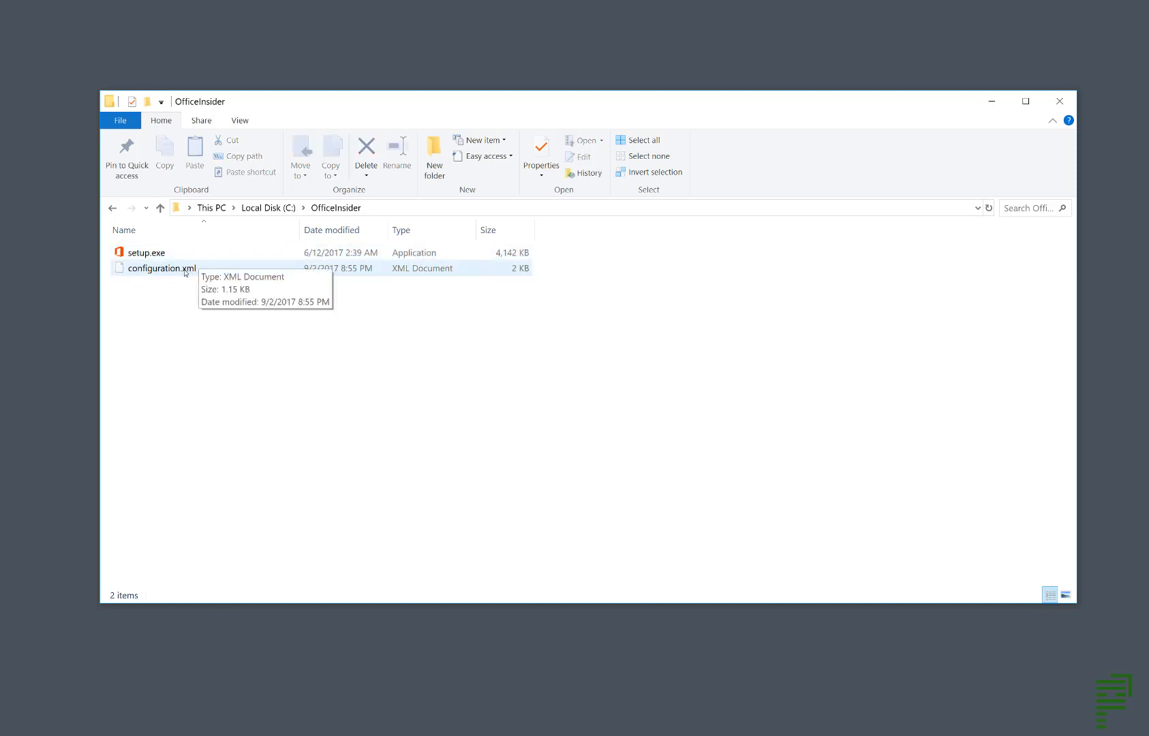
{"action": "left_click", "coordinate": [169, 268]}
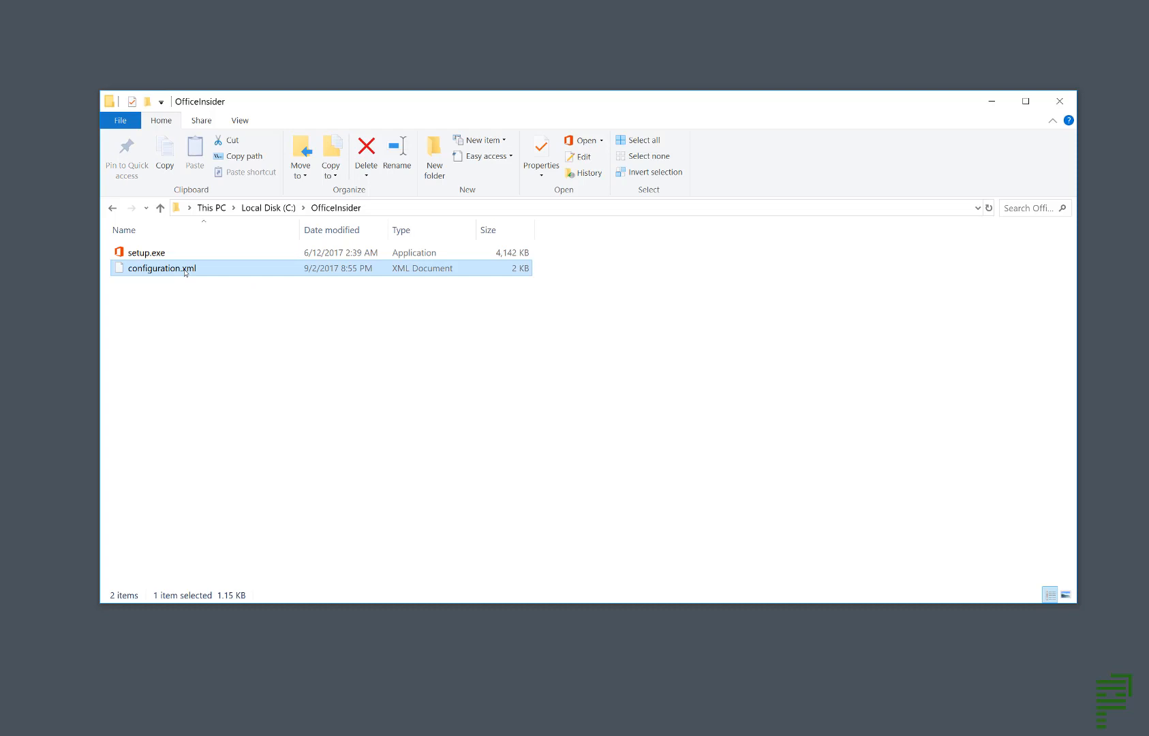
{"action": "right_click", "coordinate": [167, 268]}
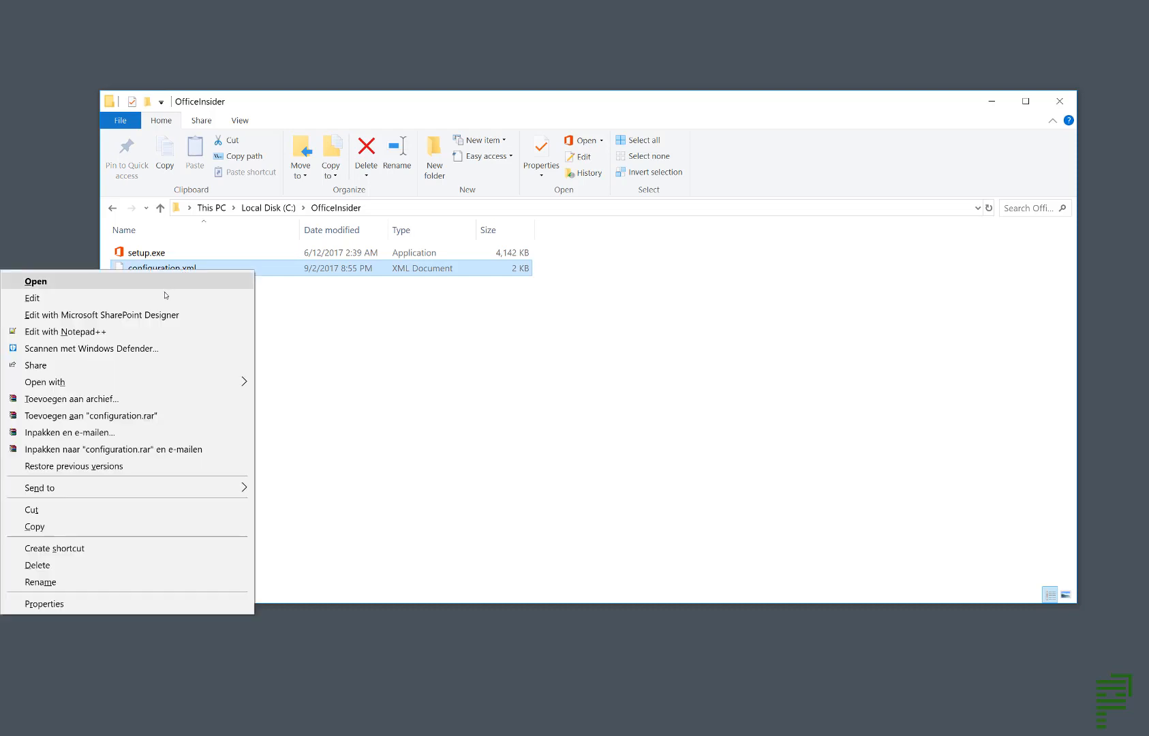
- Edit configuration.xml in Notepad++, setting OfficeClientEdition to 3
{"action": "left_click", "coordinate": [66, 331]}
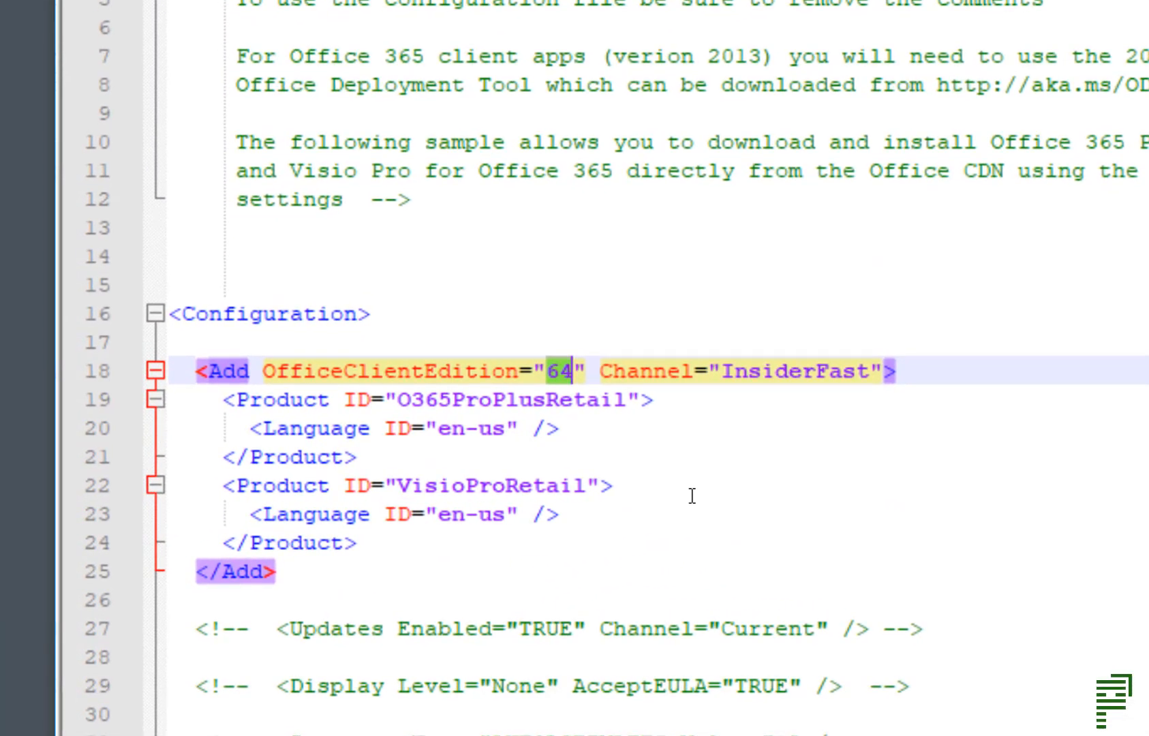
{"action": "type", "text": "3"}
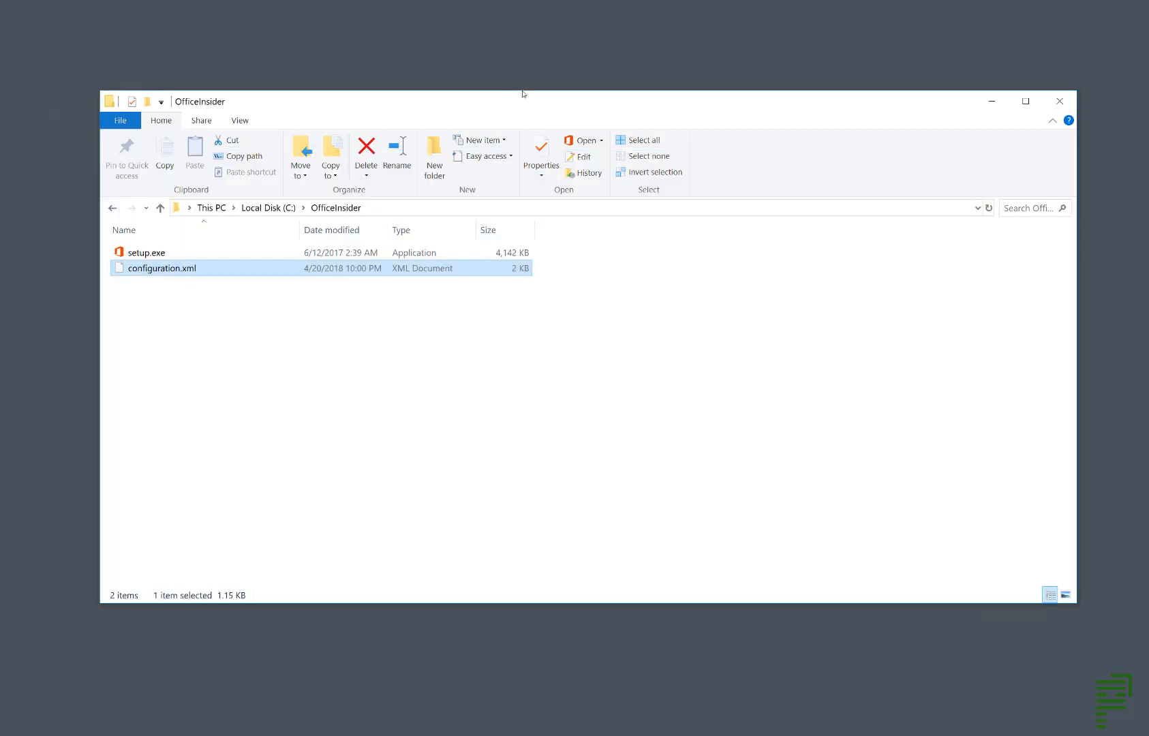
{"action": "mouse_move", "coordinate": [191, 224]}
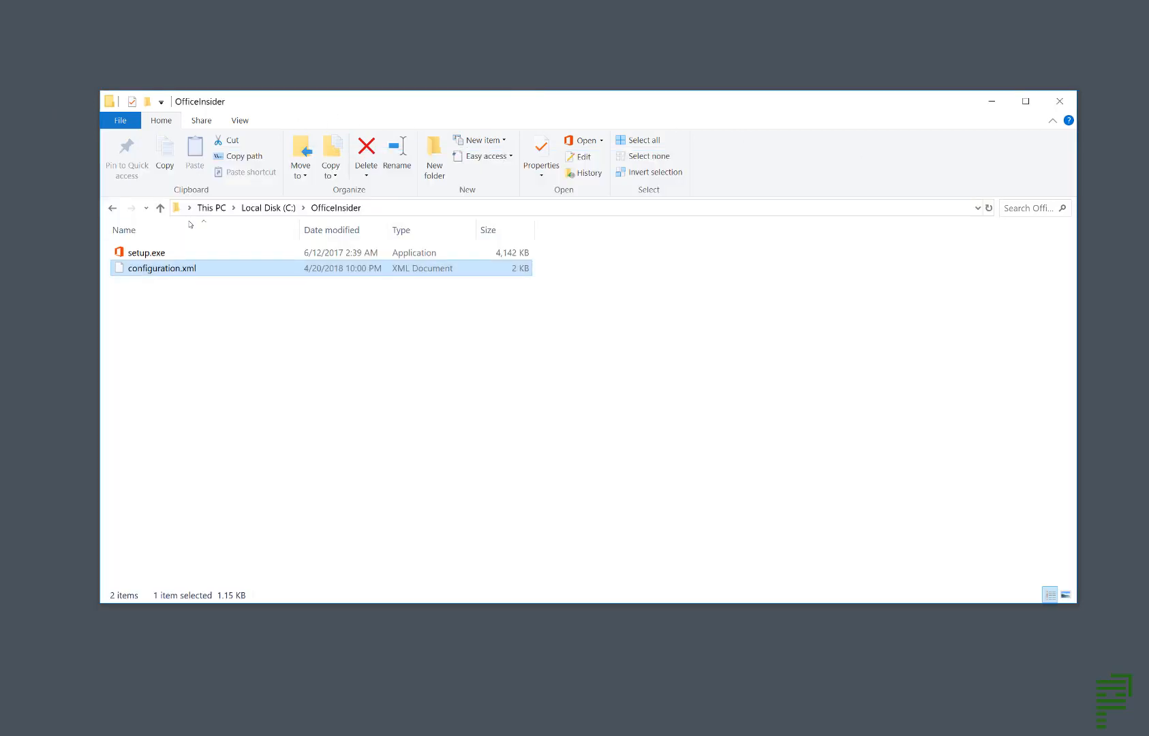
{"action": "mouse_move", "coordinate": [172, 252]}
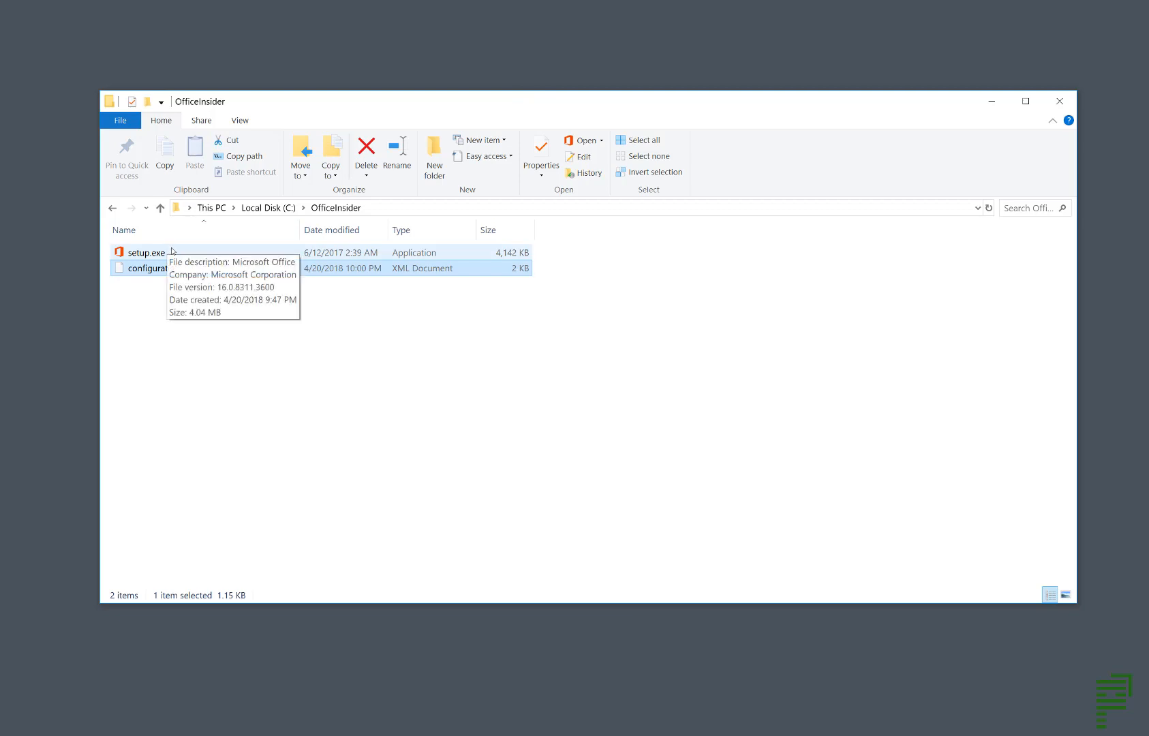
{"action": "mouse_move", "coordinate": [389, 685]}
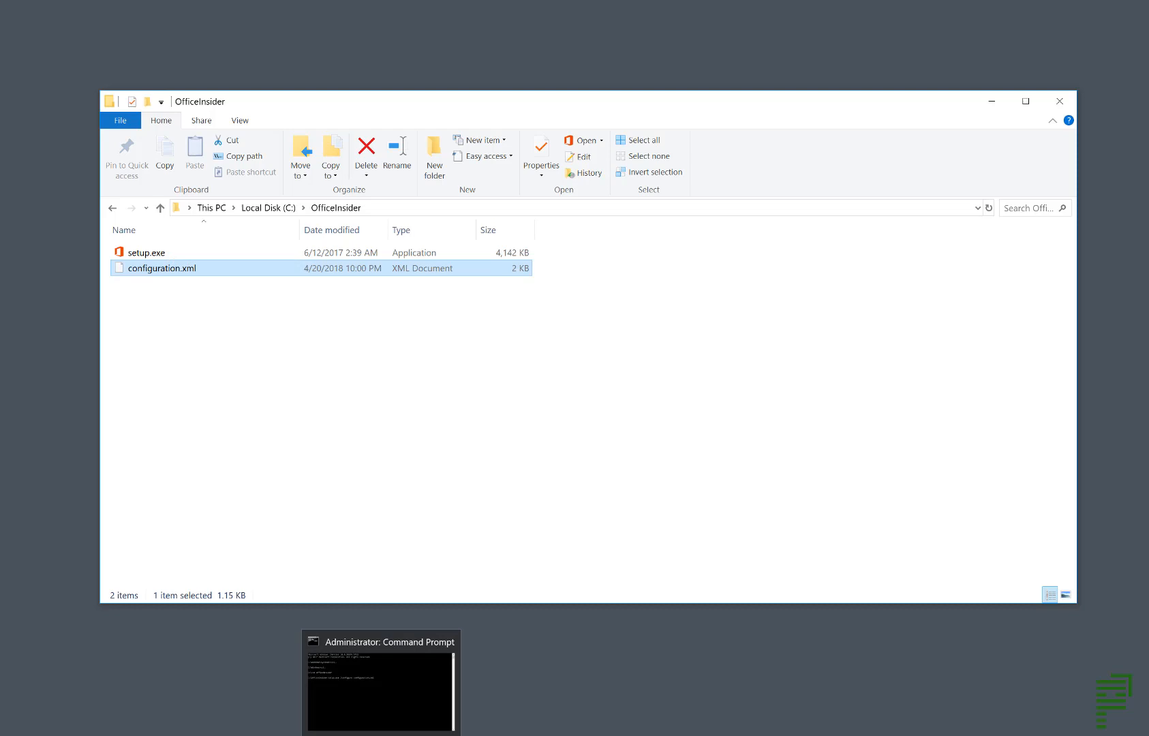
- Run Setup.exe /configure configuration.xml in the administrator Command Prompt
{"action": "left_click", "coordinate": [381, 682]}
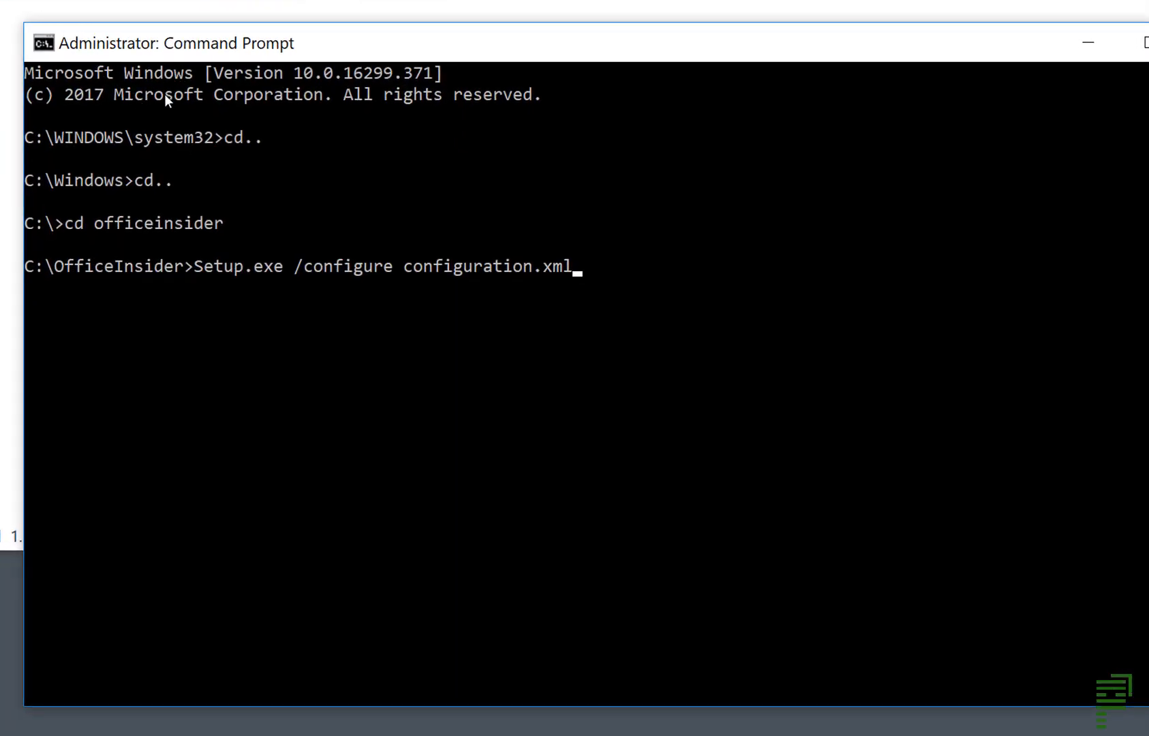
{"action": "mouse_move", "coordinate": [242, 245]}
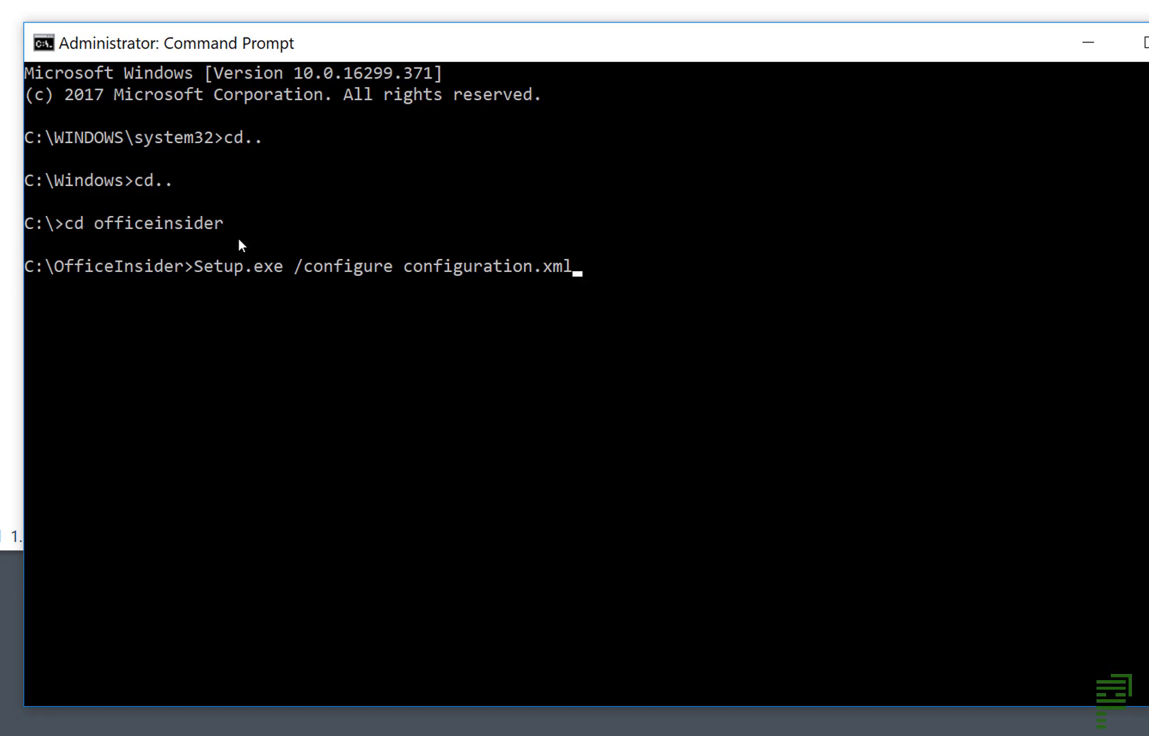
{"action": "mouse_move", "coordinate": [157, 245]}
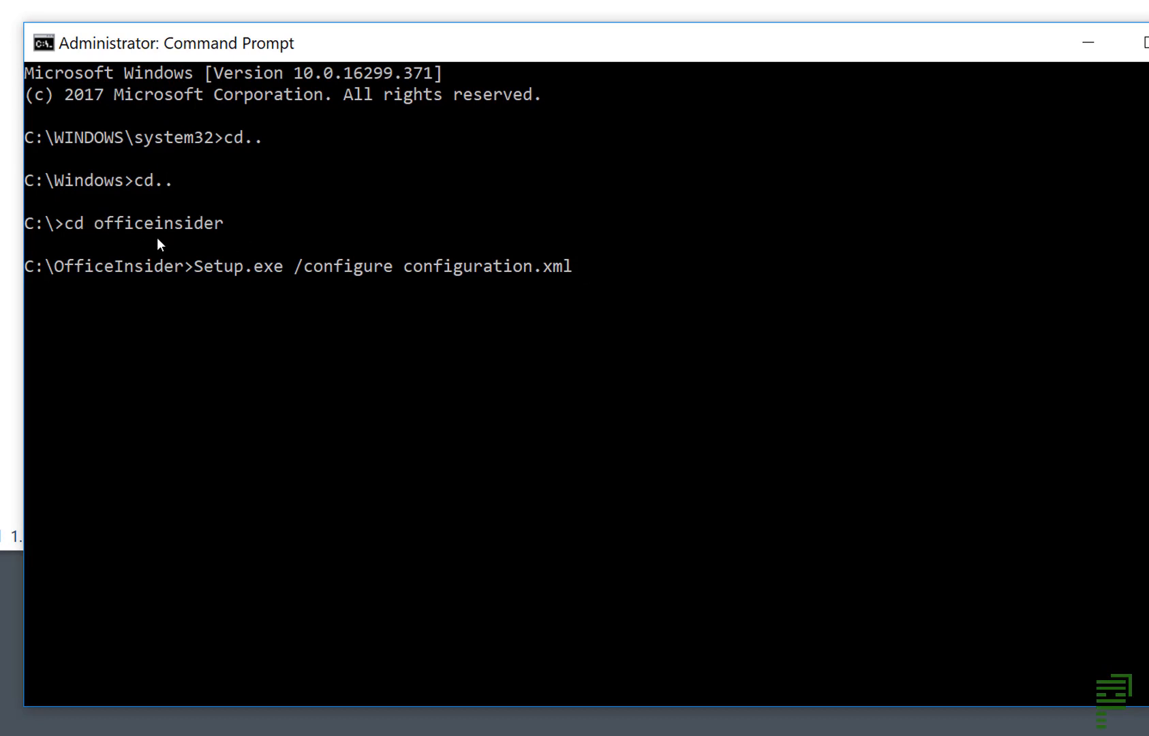
{"action": "mouse_move", "coordinate": [196, 316]}
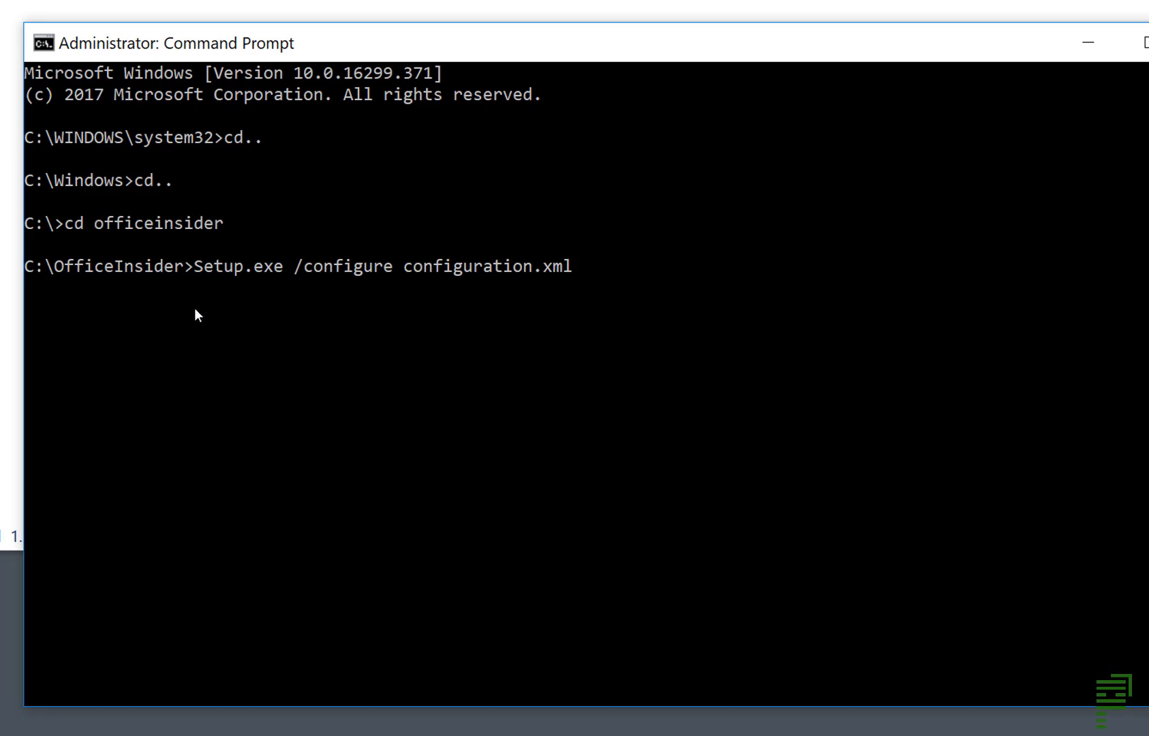
{"action": "mouse_move", "coordinate": [234, 307]}
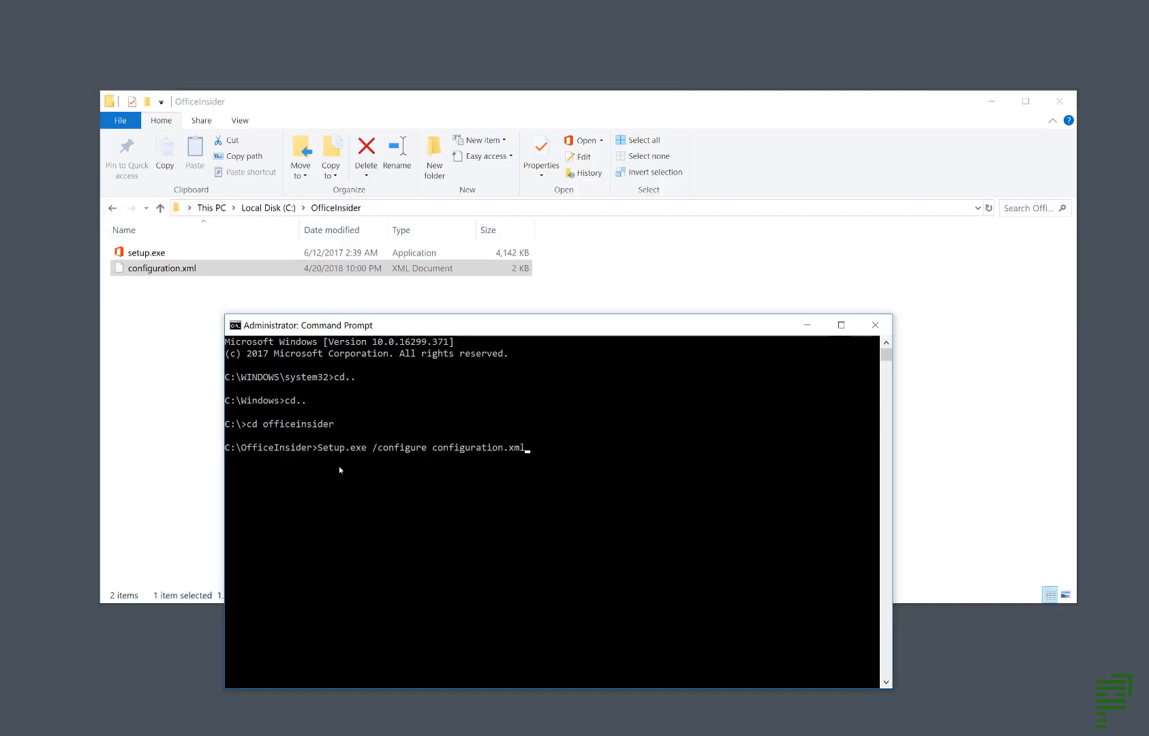
{"action": "key", "text": "Return"}
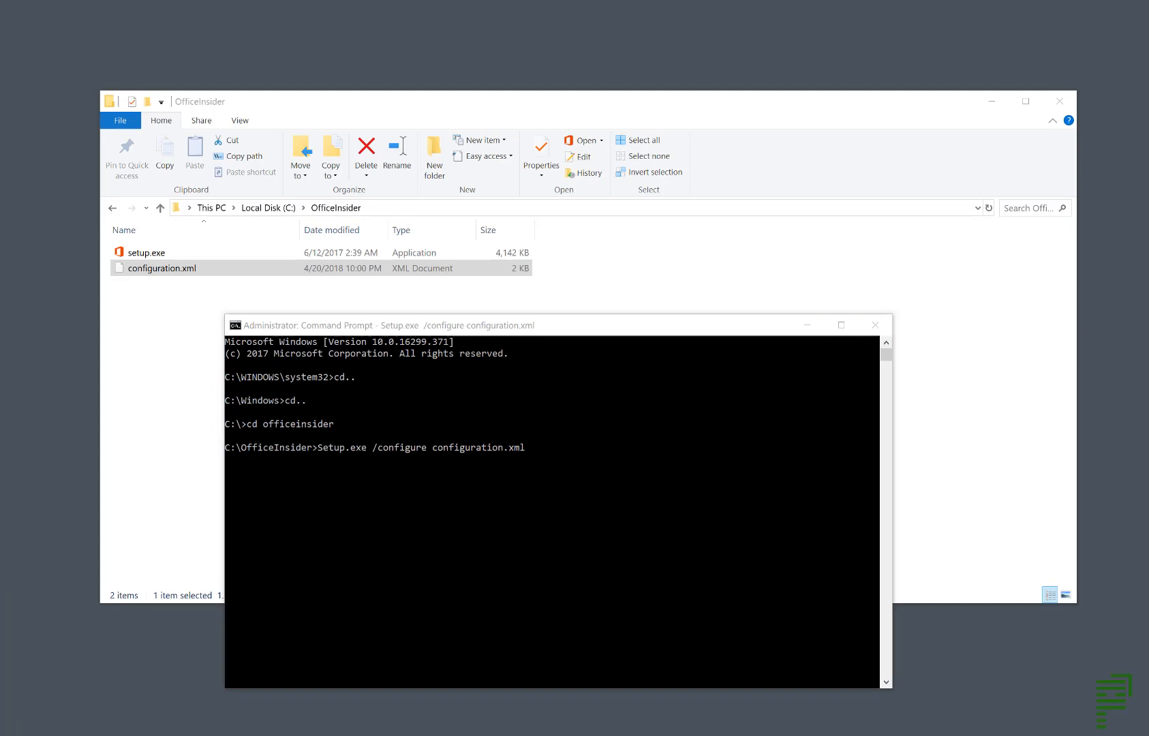
{"action": "key", "text": "Return"}
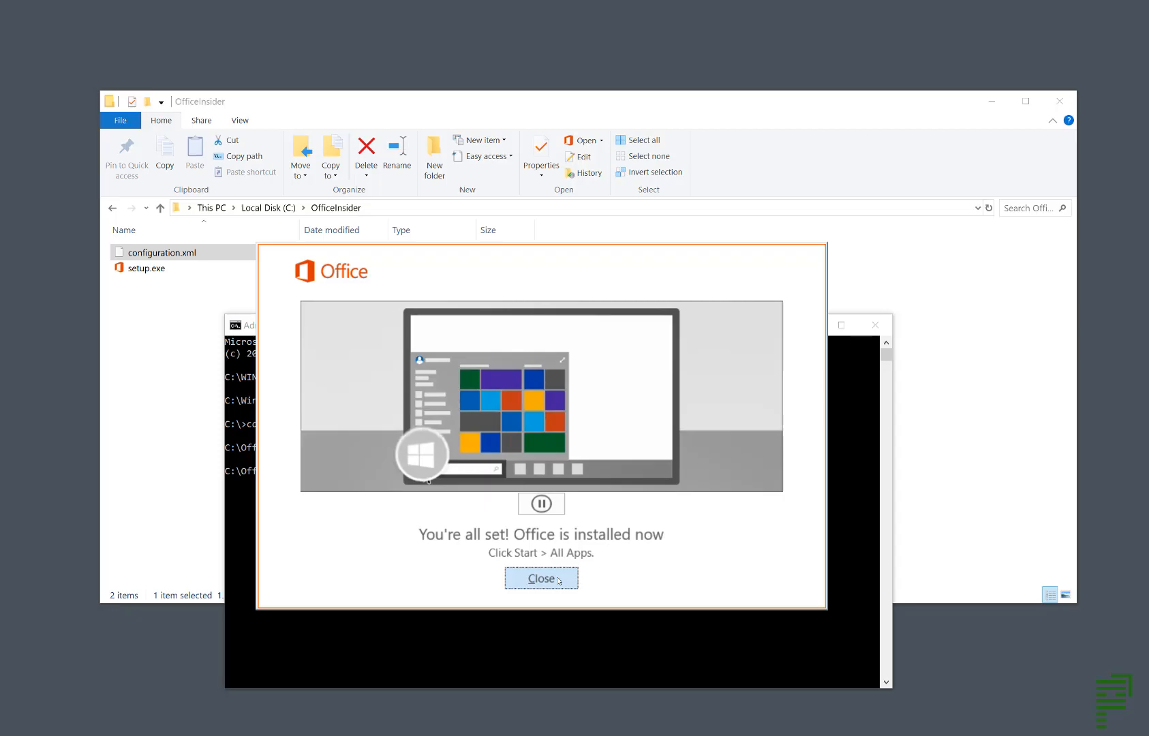
- Close the Office installer's 'You're all set' message
{"action": "left_click", "coordinate": [541, 578]}
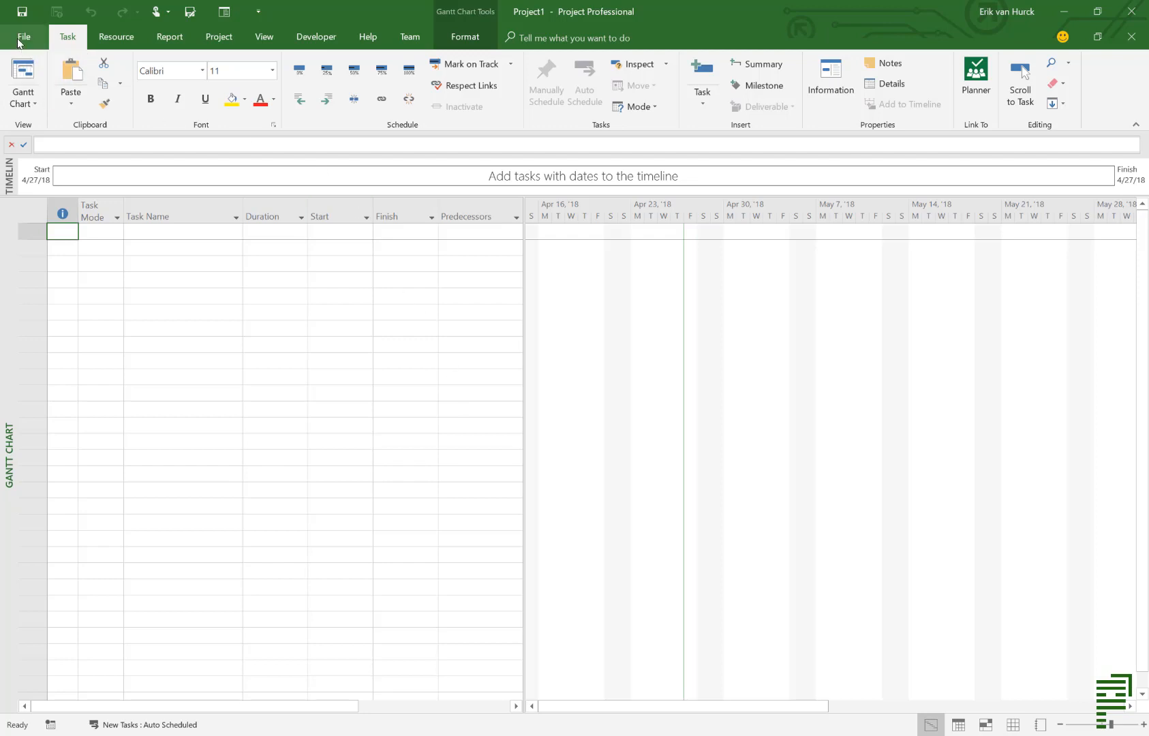
{"action": "left_click", "coordinate": [23, 37]}
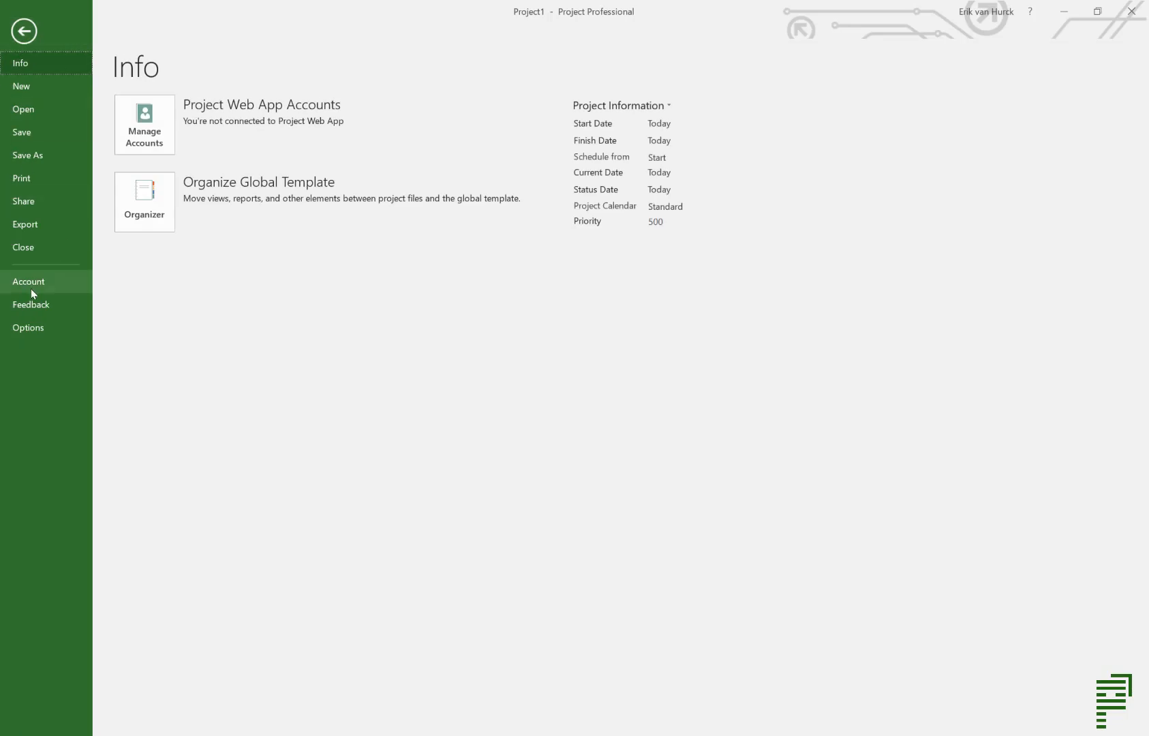
{"action": "left_click", "coordinate": [29, 281]}
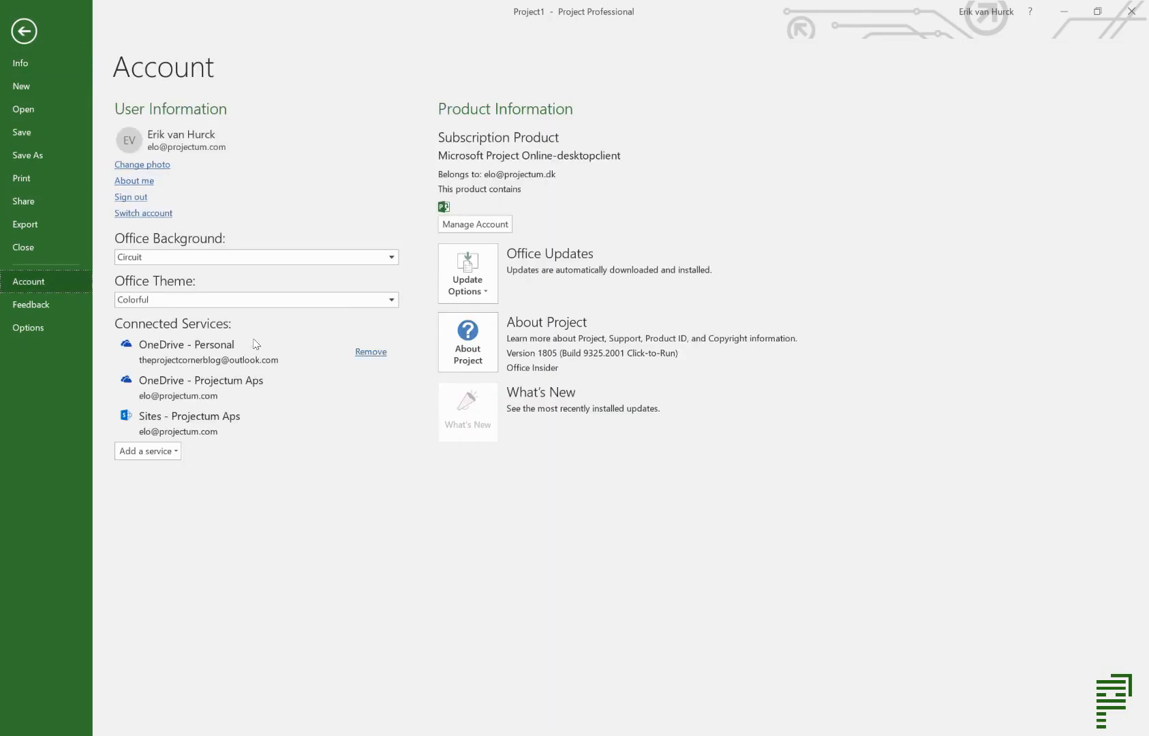
{"action": "mouse_move", "coordinate": [497, 368]}
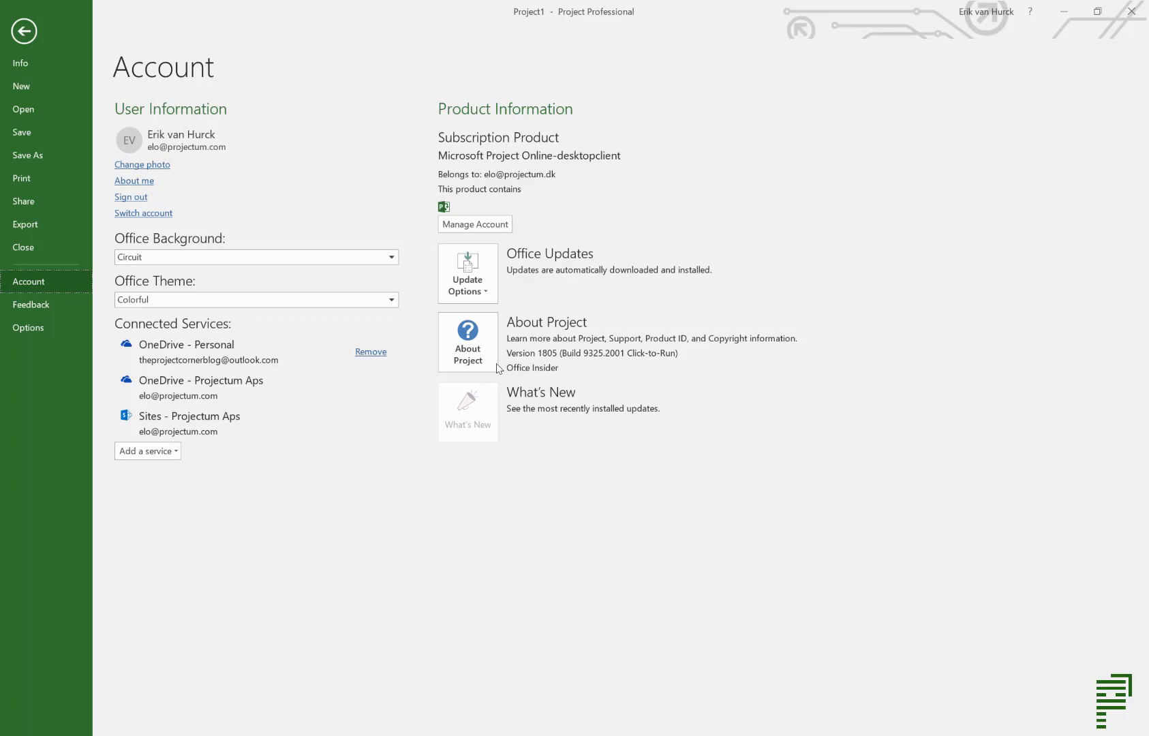
{"action": "mouse_move", "coordinate": [569, 379]}
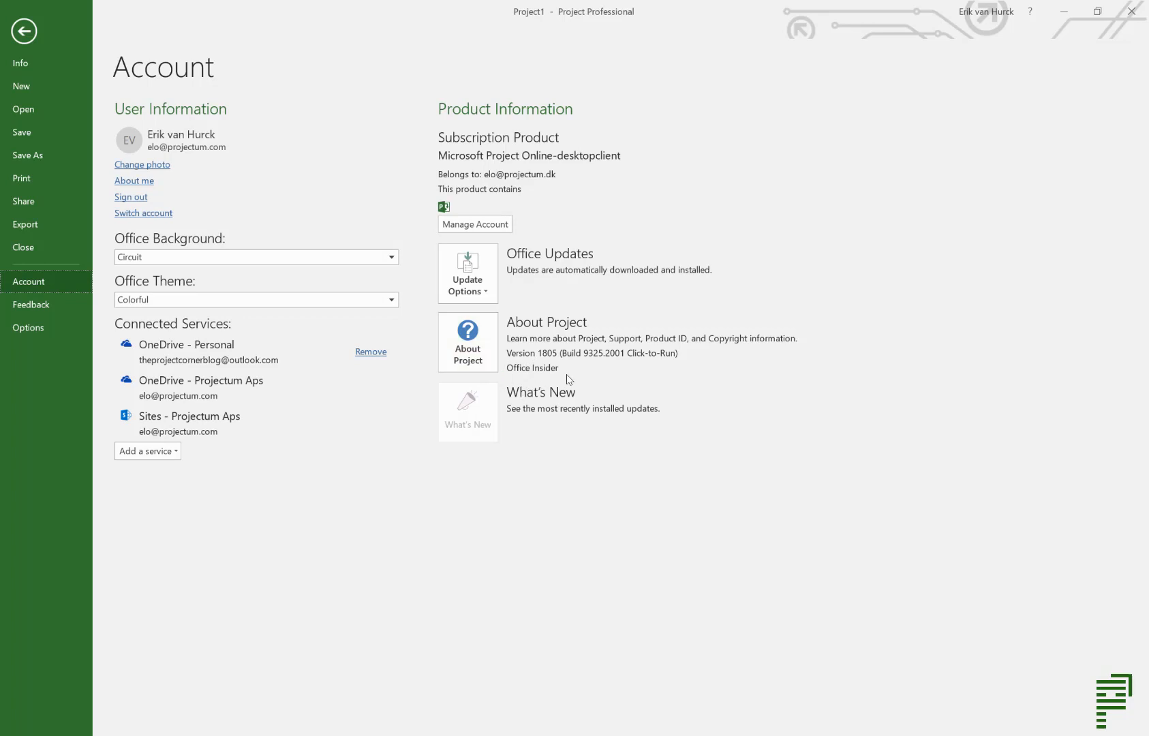
{"action": "mouse_move", "coordinate": [541, 292]}
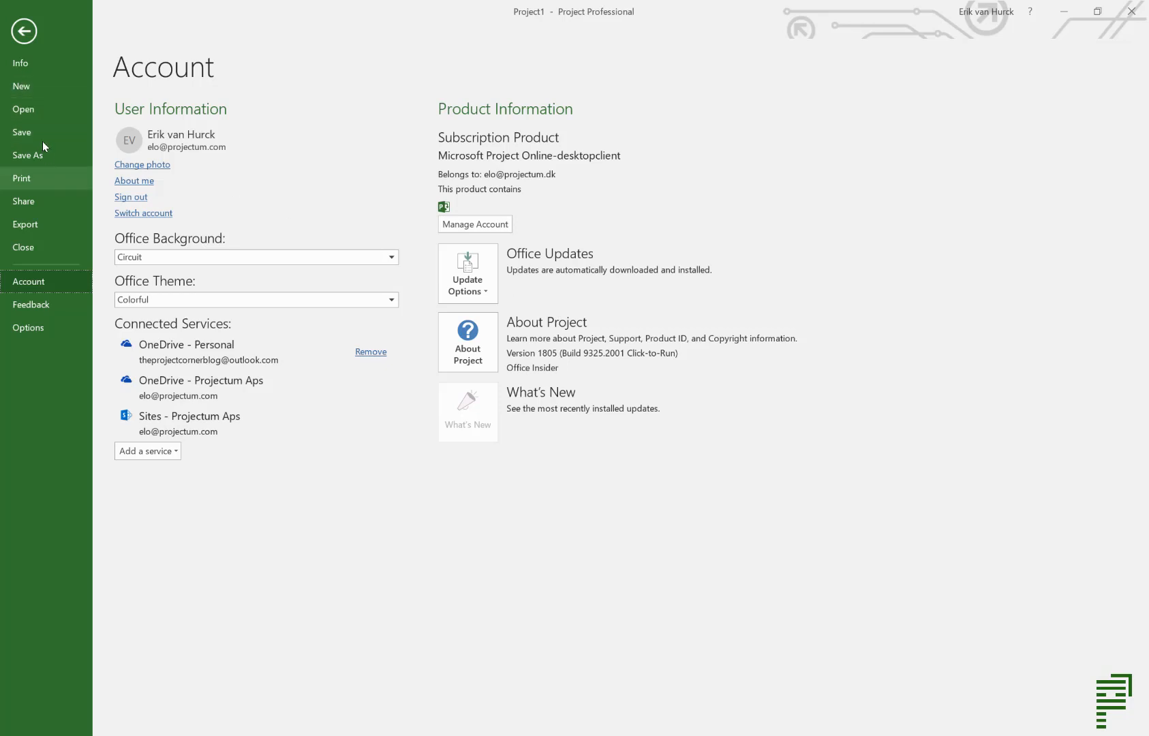
{"action": "left_click", "coordinate": [24, 31]}
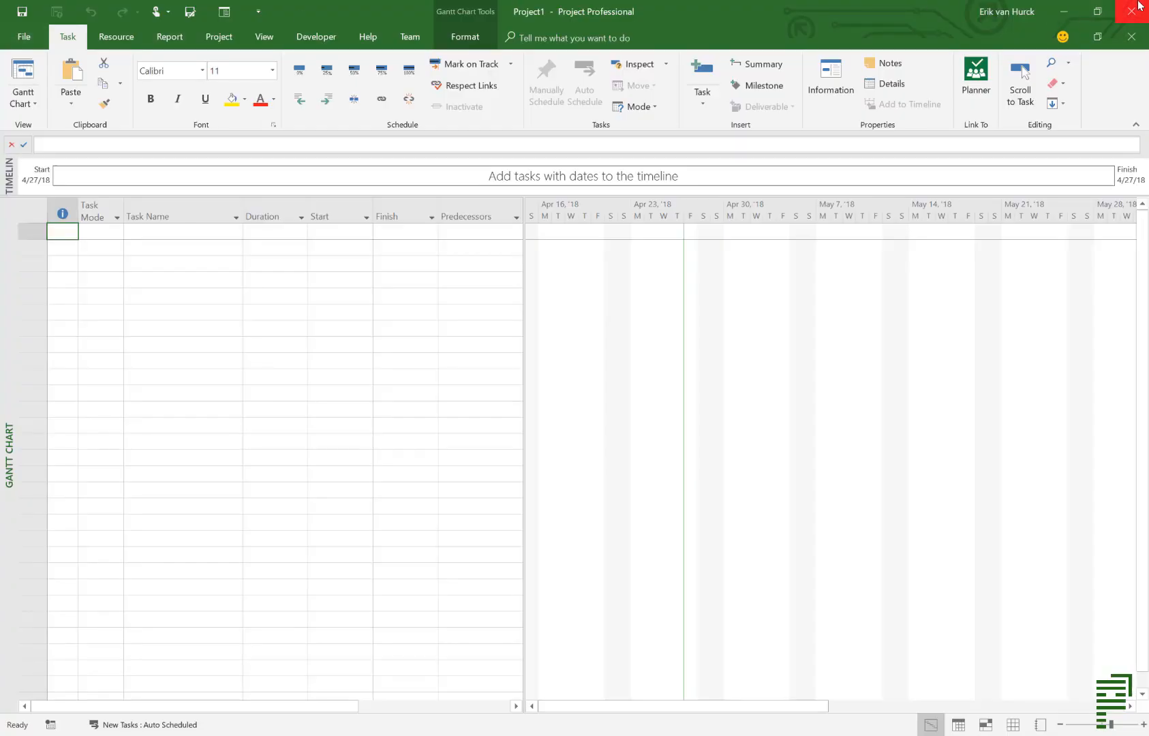